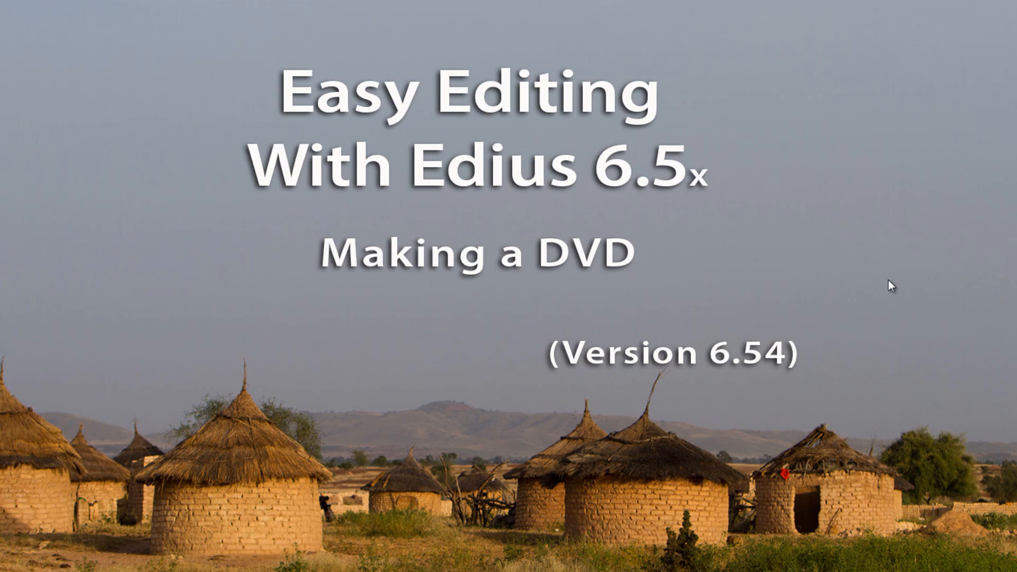
pyautogui.moveTo(732, 304)
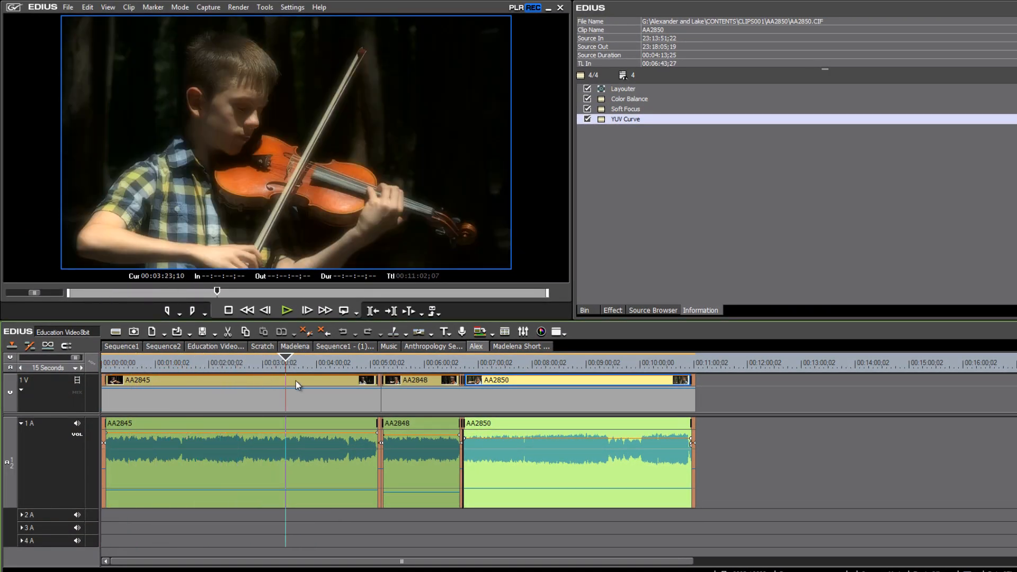
# Step: Move the timeline position into the first clip
pyautogui.click(591, 362)
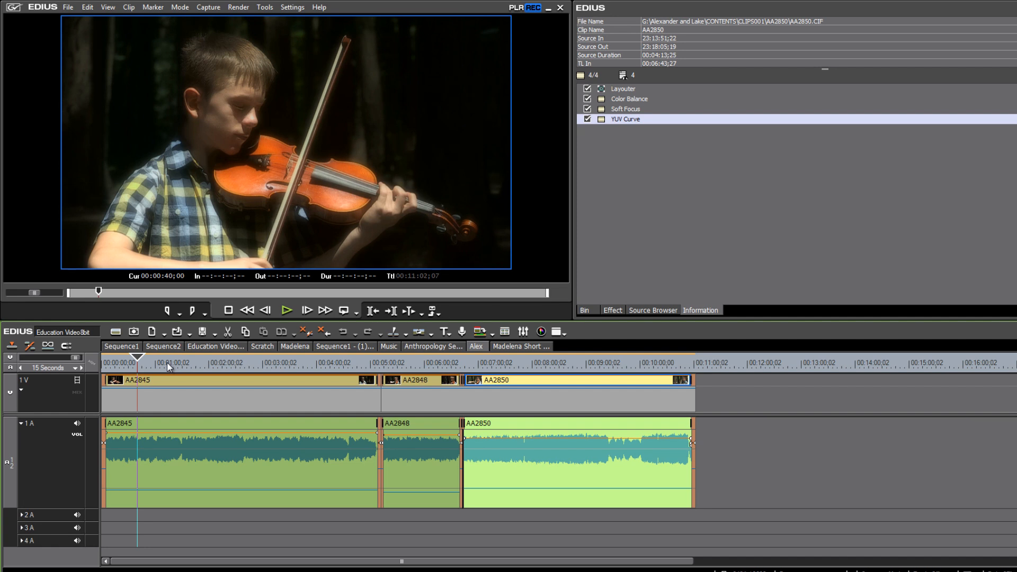
pyautogui.moveTo(186, 378)
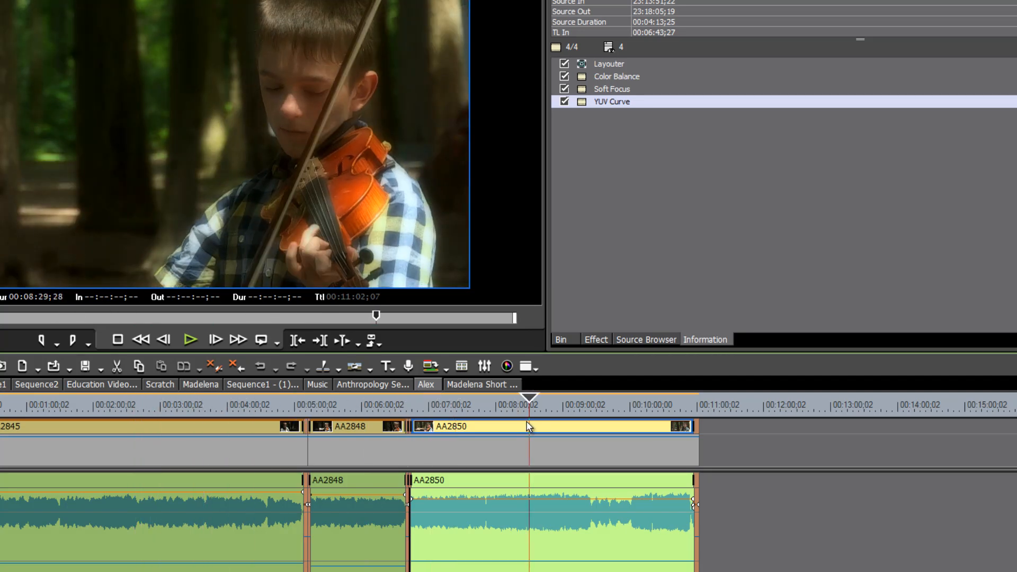
pyautogui.moveTo(446, 438)
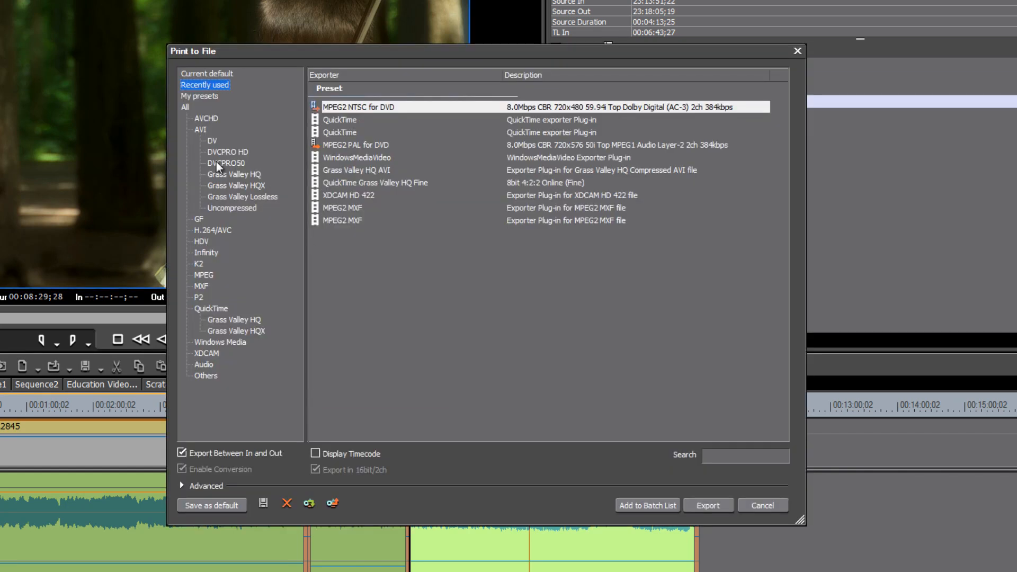
pyautogui.moveTo(231, 167)
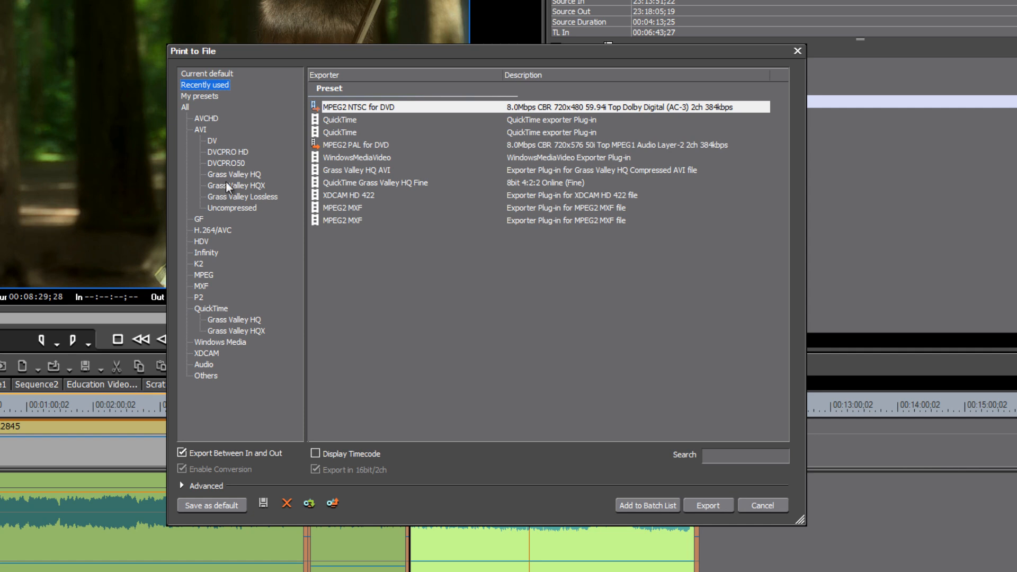
pyautogui.moveTo(261, 180)
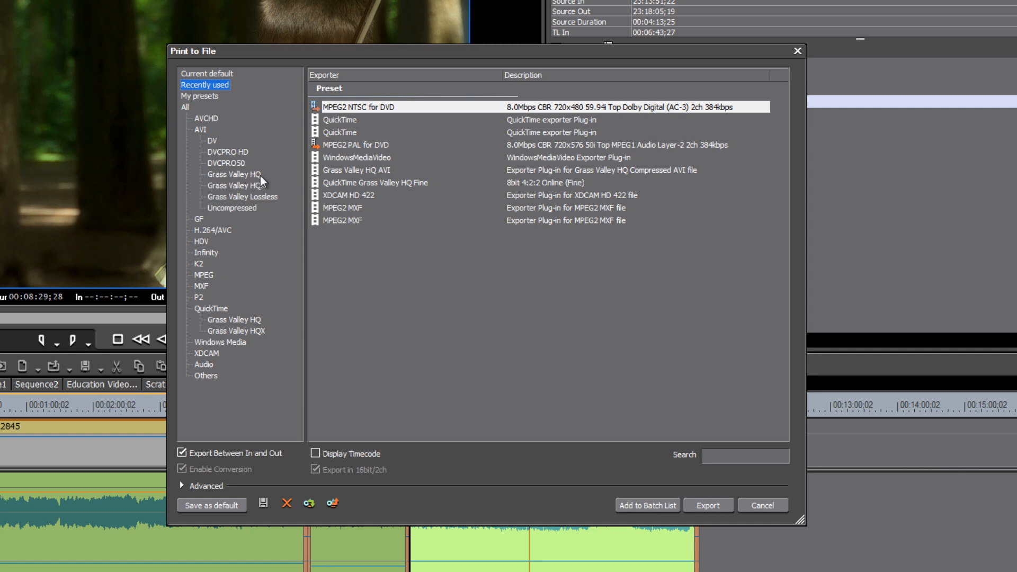
pyautogui.moveTo(266, 207)
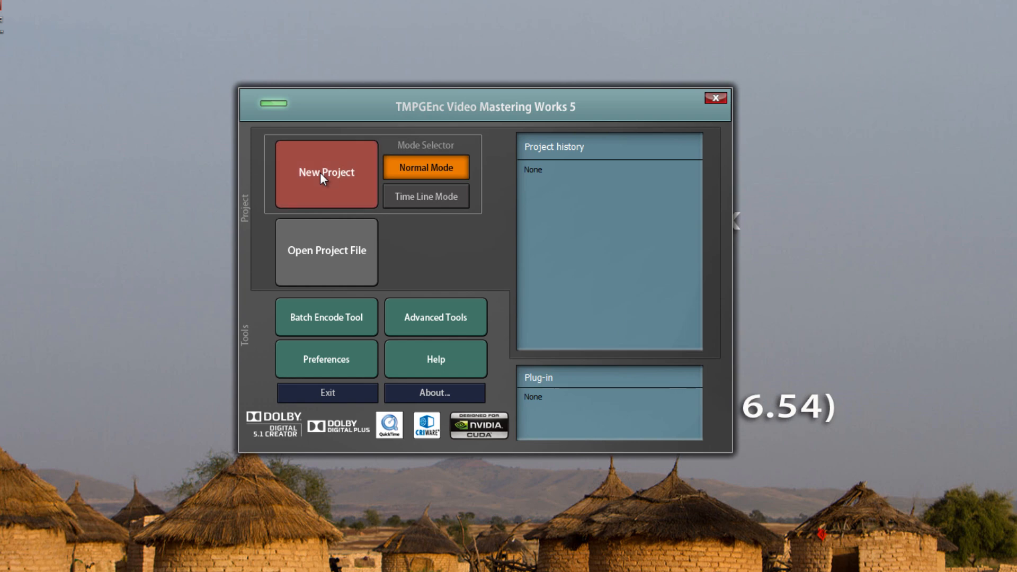
# Step: Start a new encoding project in Normal Mode from the start window
pyautogui.click(327, 171)
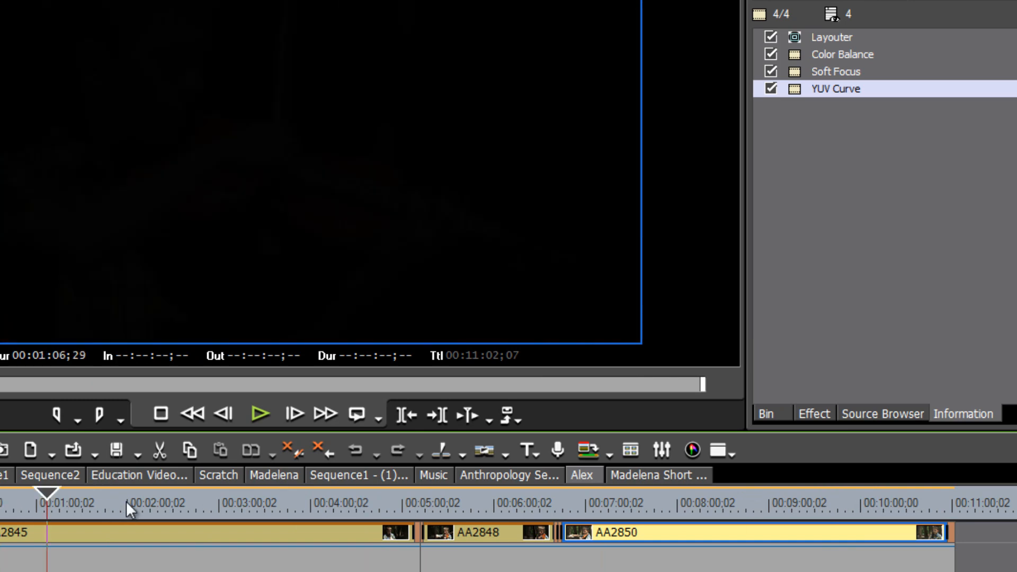
pyautogui.click(400, 492)
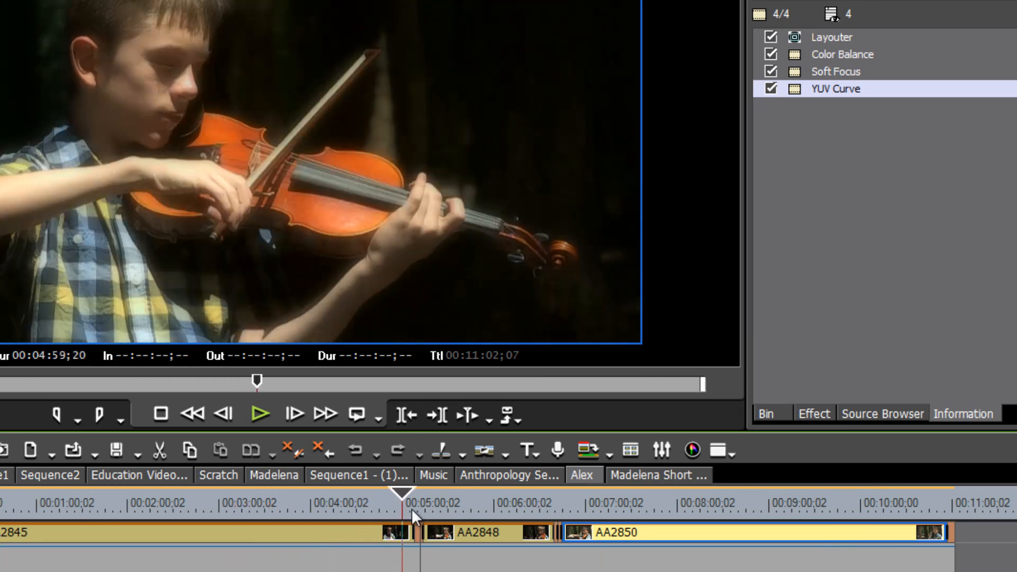
pyautogui.click(257, 501)
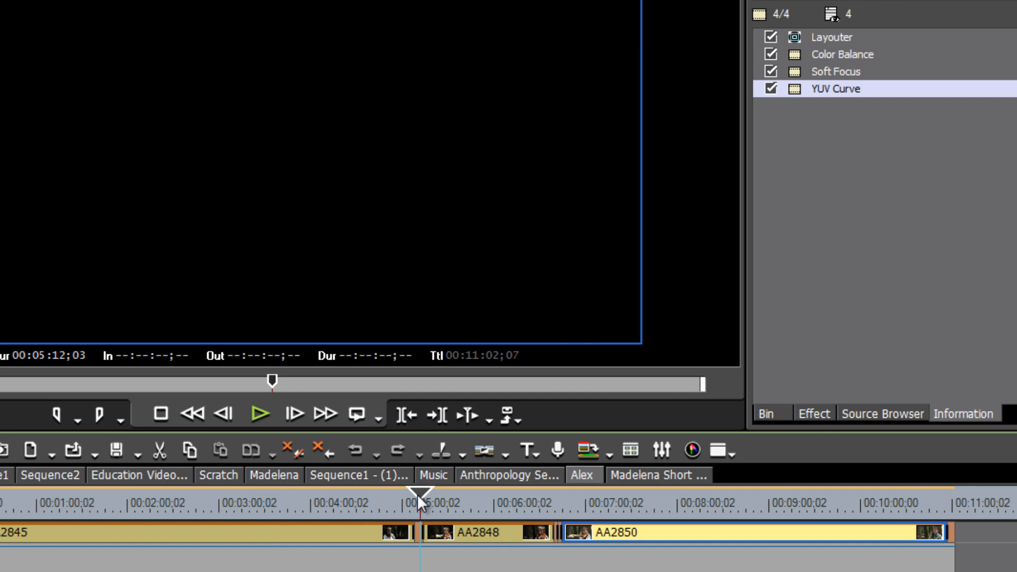
pyautogui.click(276, 504)
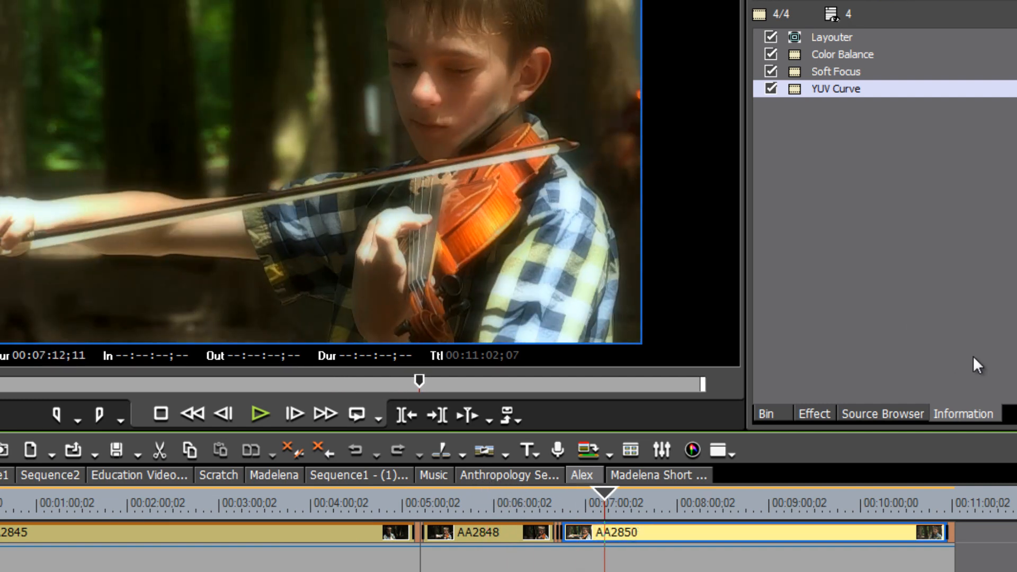
pyautogui.moveTo(842, 336)
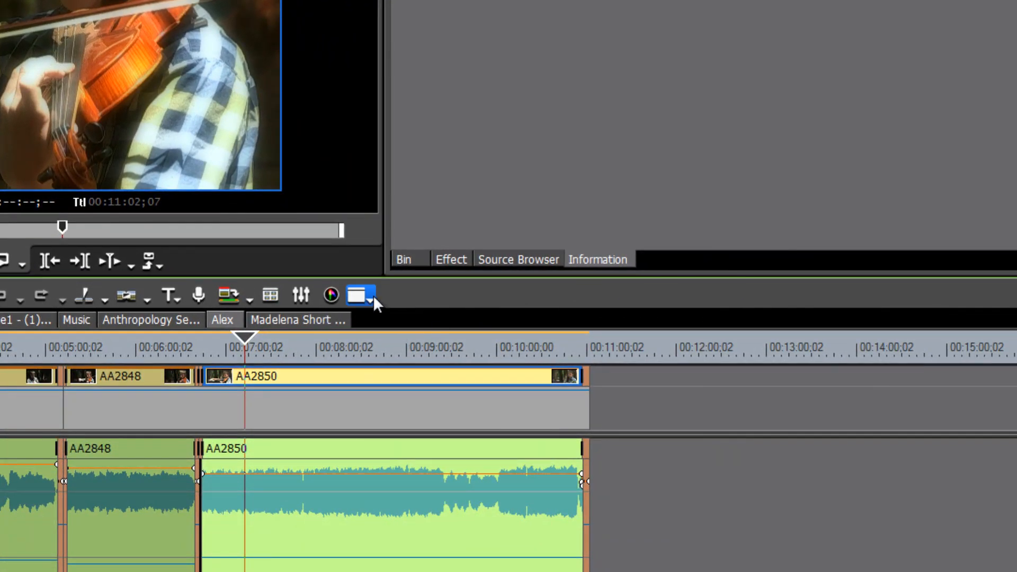
# Step: Show the Sequence marker palette and add a marker at the playhead, 00:06:41;15
pyautogui.click(360, 295)
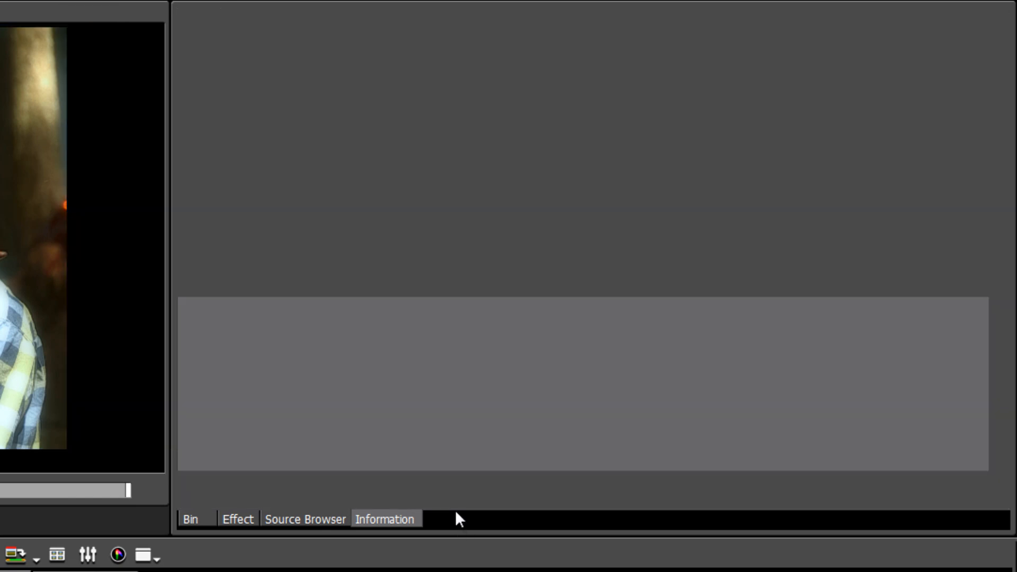
pyautogui.click(470, 519)
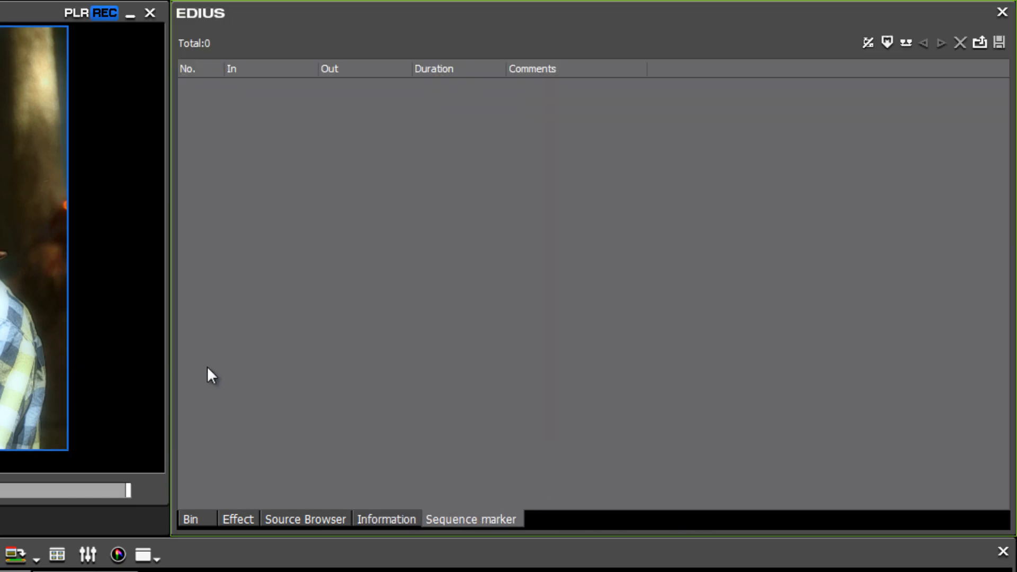
pyautogui.moveTo(521, 462)
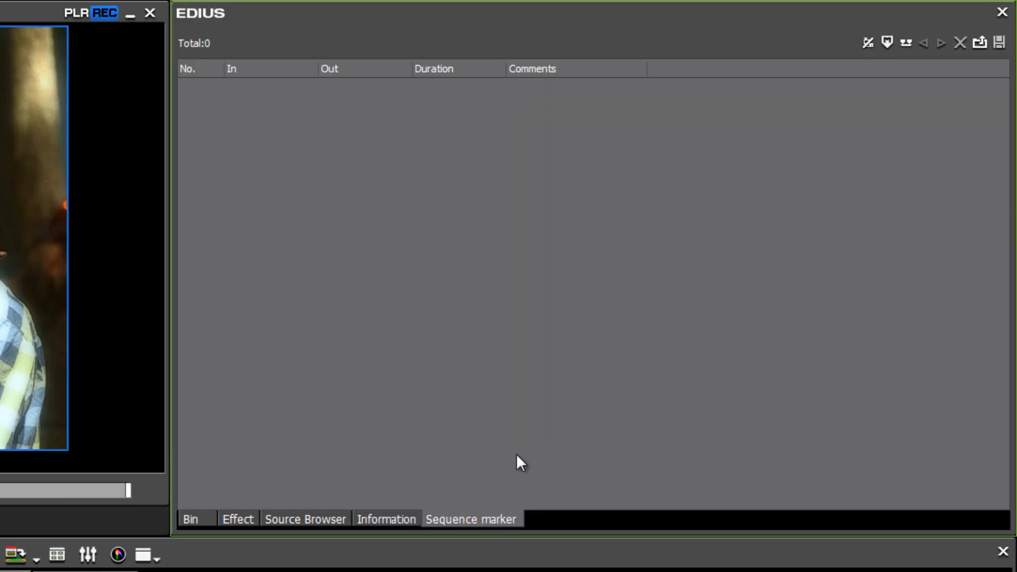
pyautogui.moveTo(862, 180)
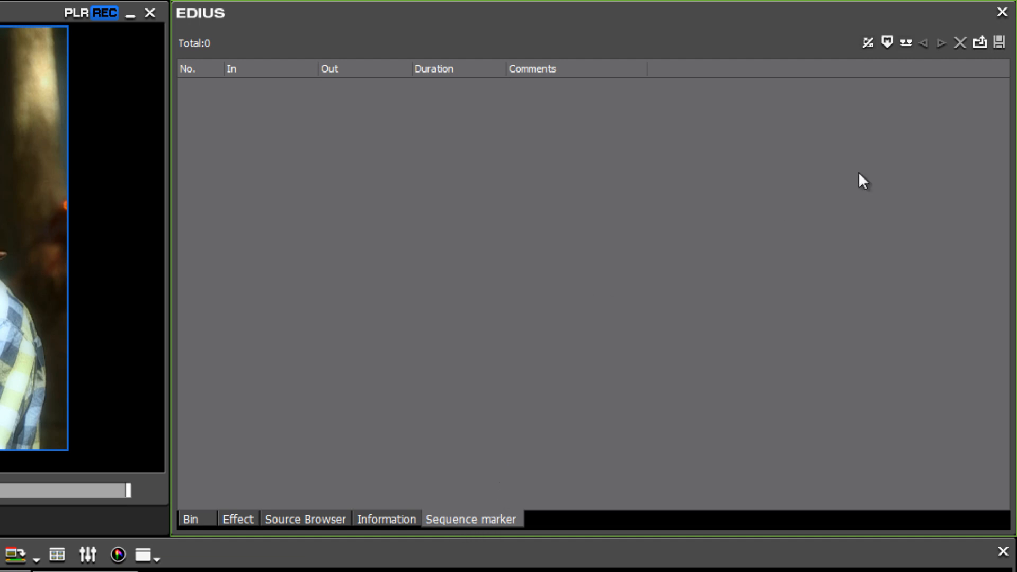
pyautogui.moveTo(816, 253)
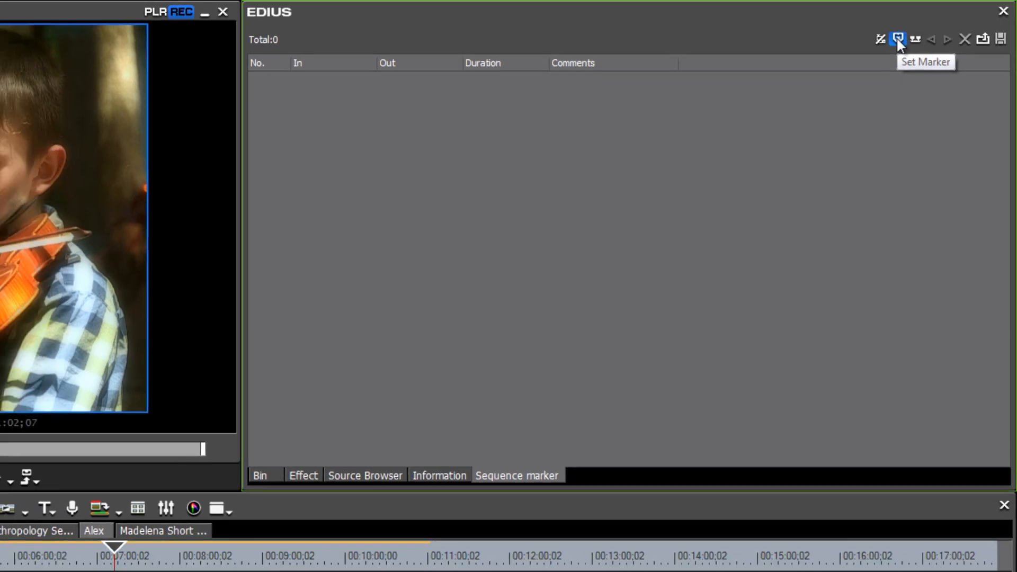
pyautogui.click(897, 39)
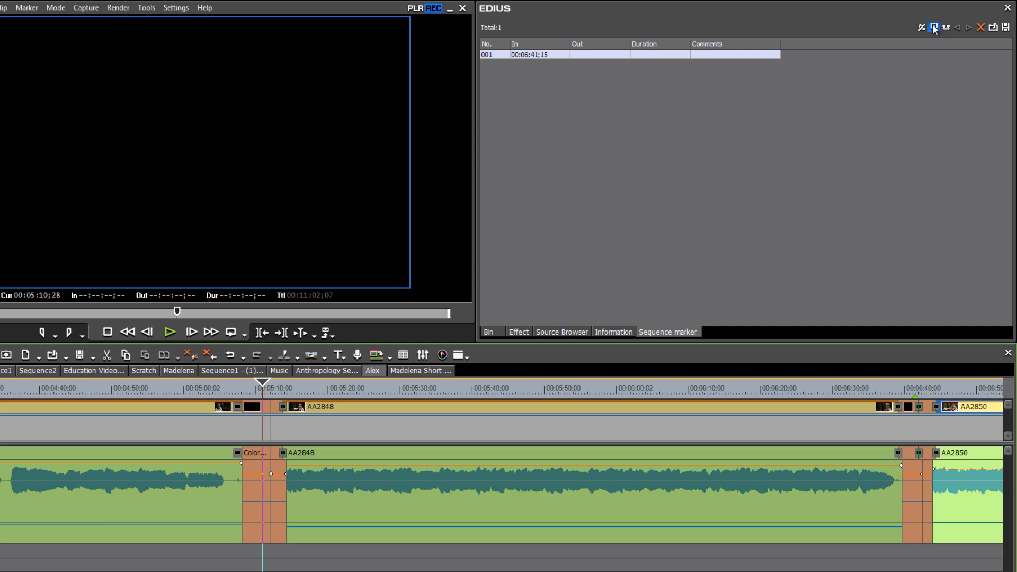
# Step: Add a marker at the first edit point and scrub the ruler between two and four minutes
pyautogui.click(932, 28)
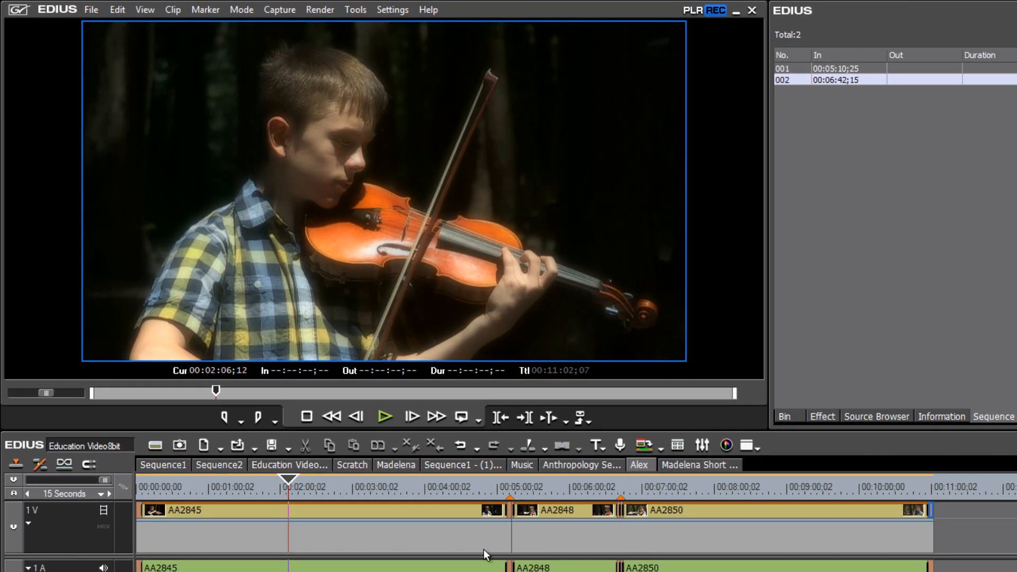
pyautogui.click(384, 485)
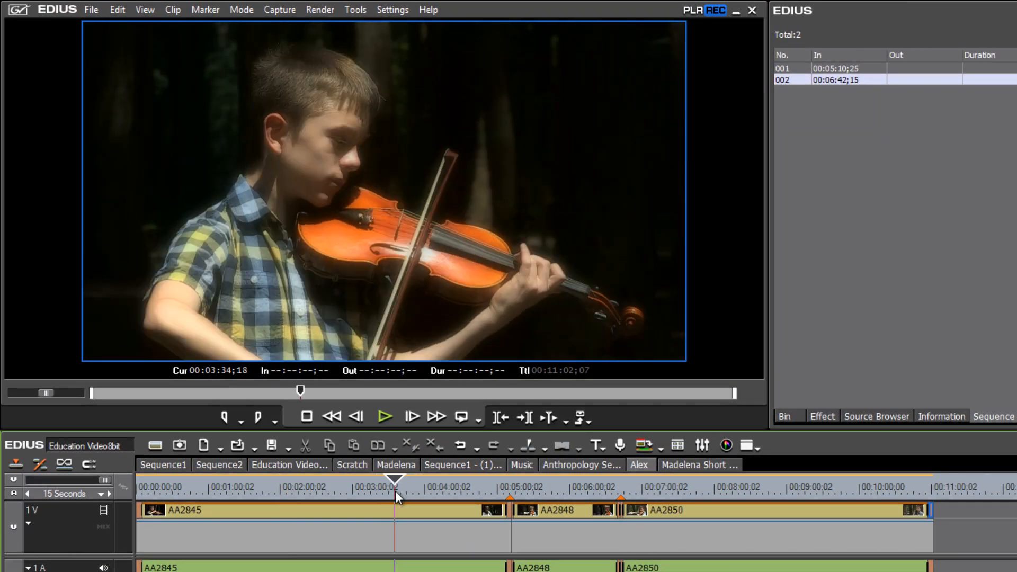
pyautogui.moveTo(395, 479); pyautogui.dragTo(337, 479)
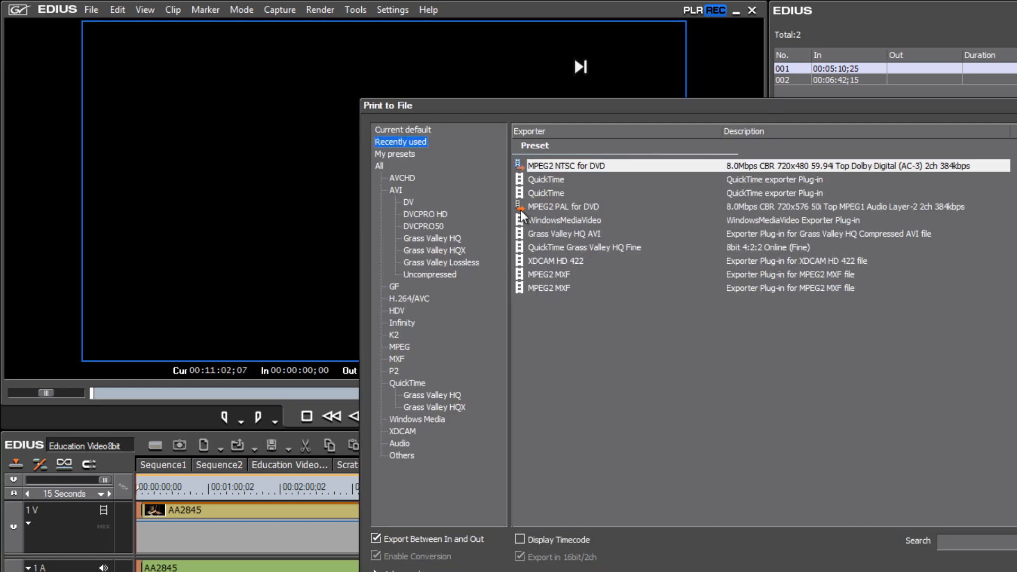
pyautogui.moveTo(452, 245)
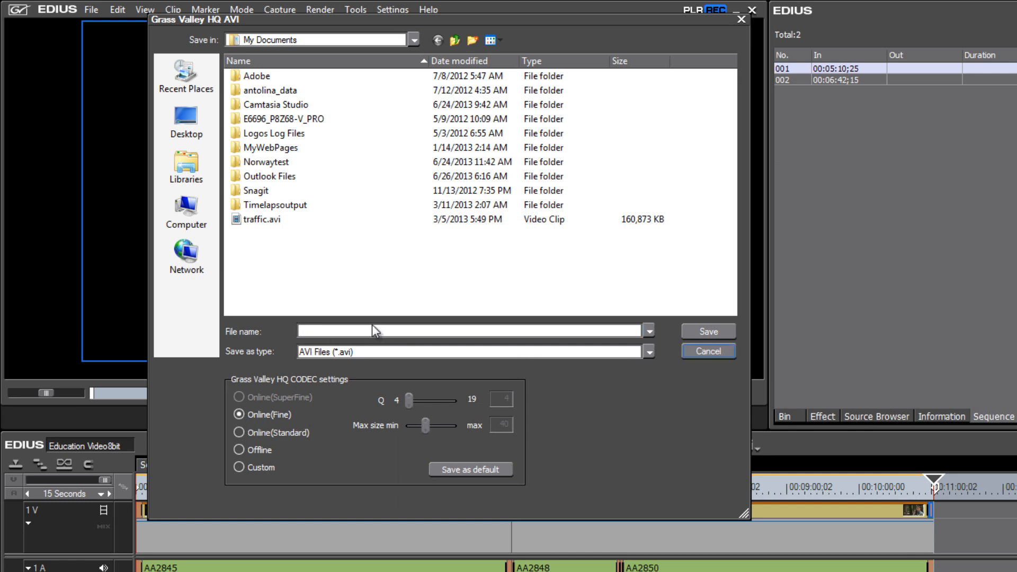
pyautogui.moveTo(362, 329)
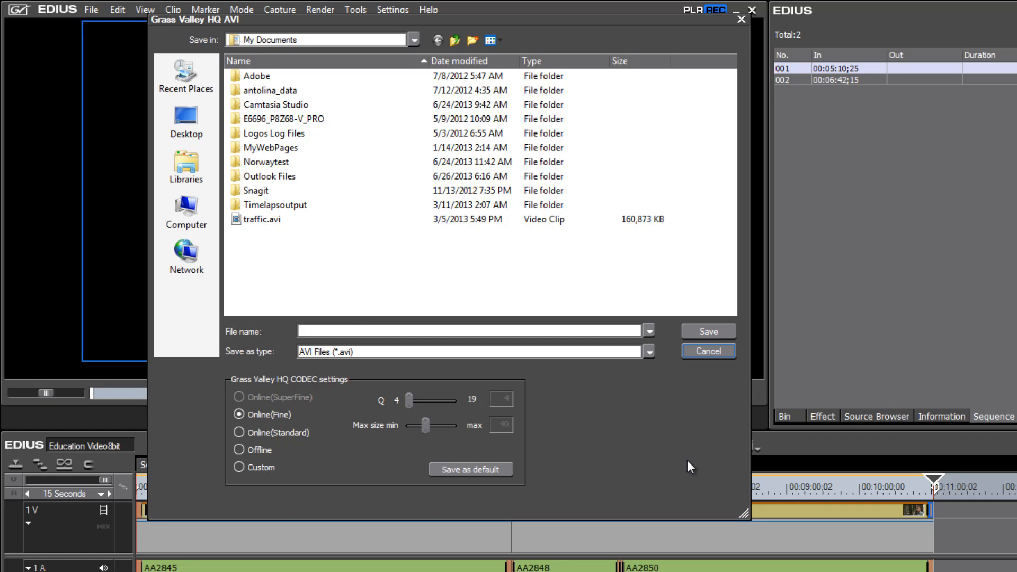
pyautogui.moveTo(681, 452)
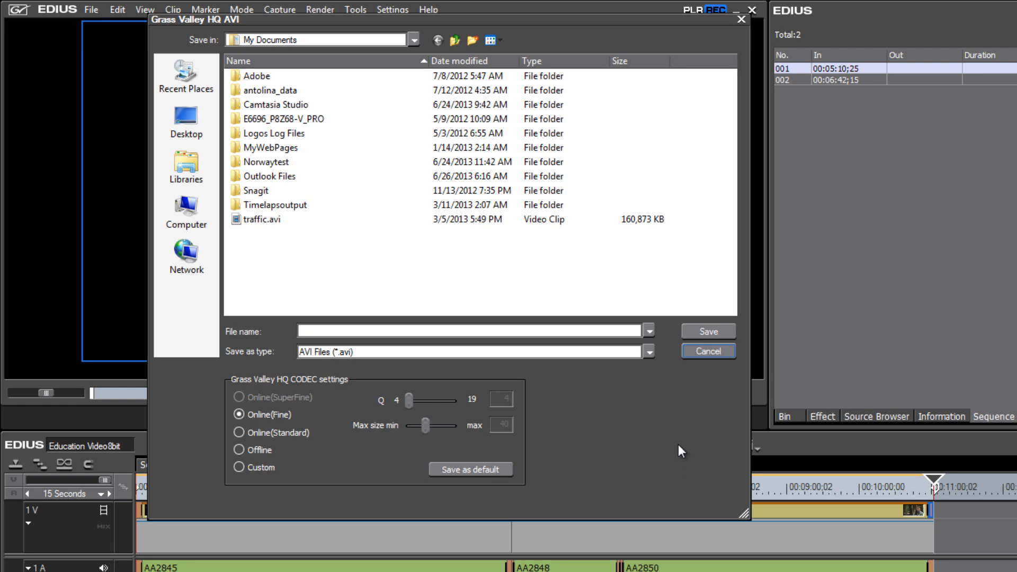
# Step: Cancel the AVI export and bring up the editable current project settings
pyautogui.click(707, 351)
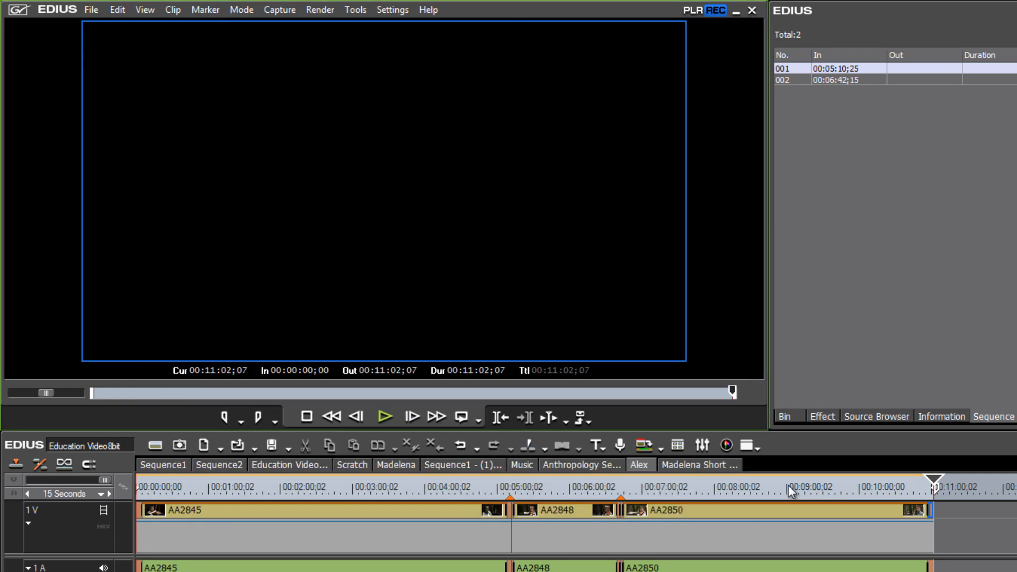
pyautogui.moveTo(966, 502)
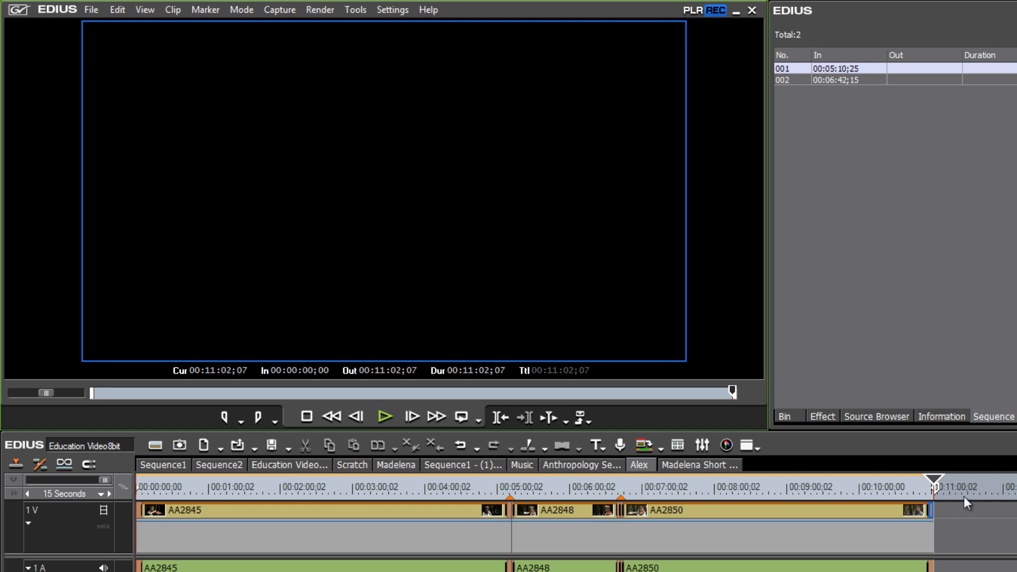
pyautogui.moveTo(412, 122)
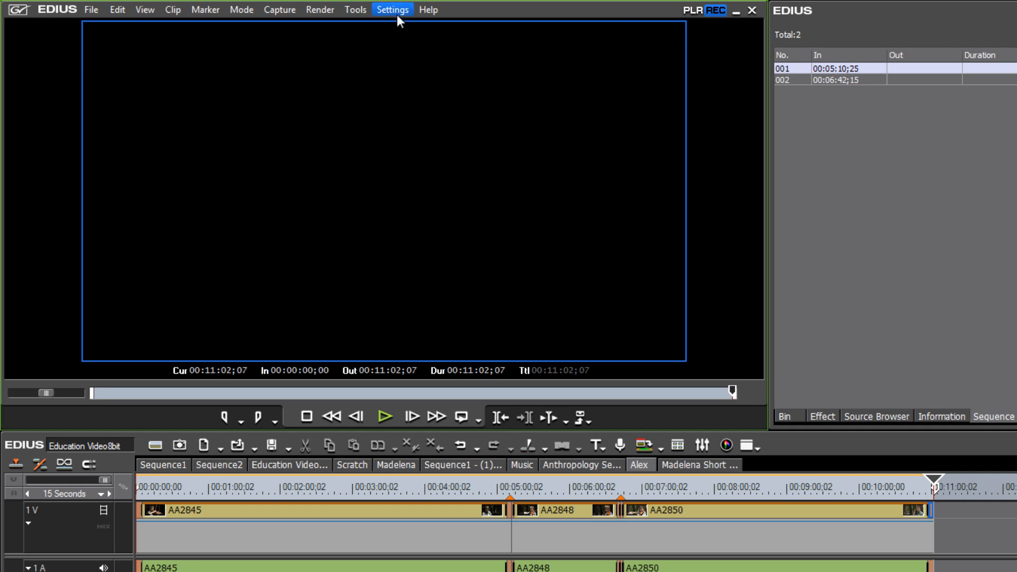
pyautogui.click(392, 10)
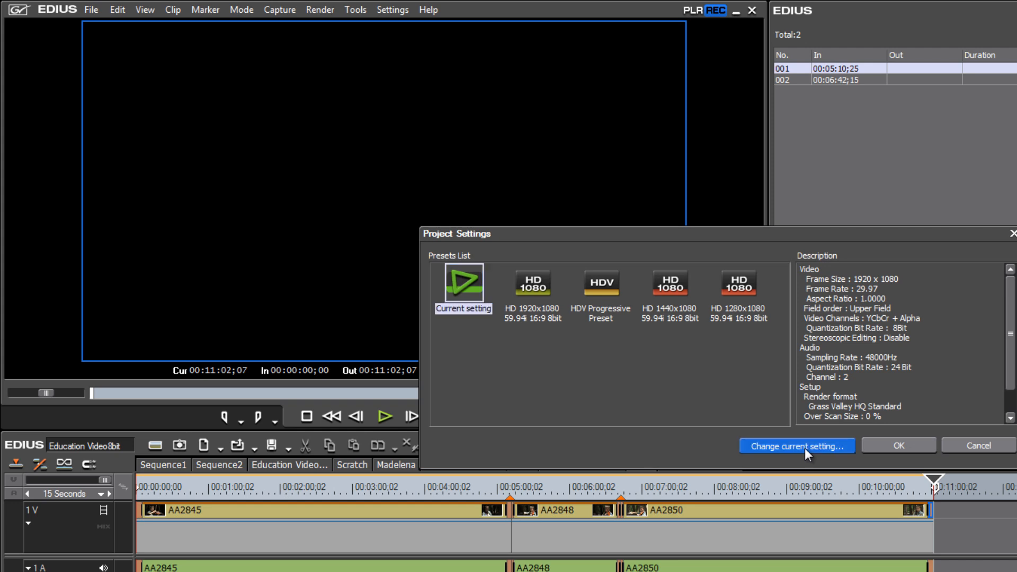
pyautogui.click(796, 445)
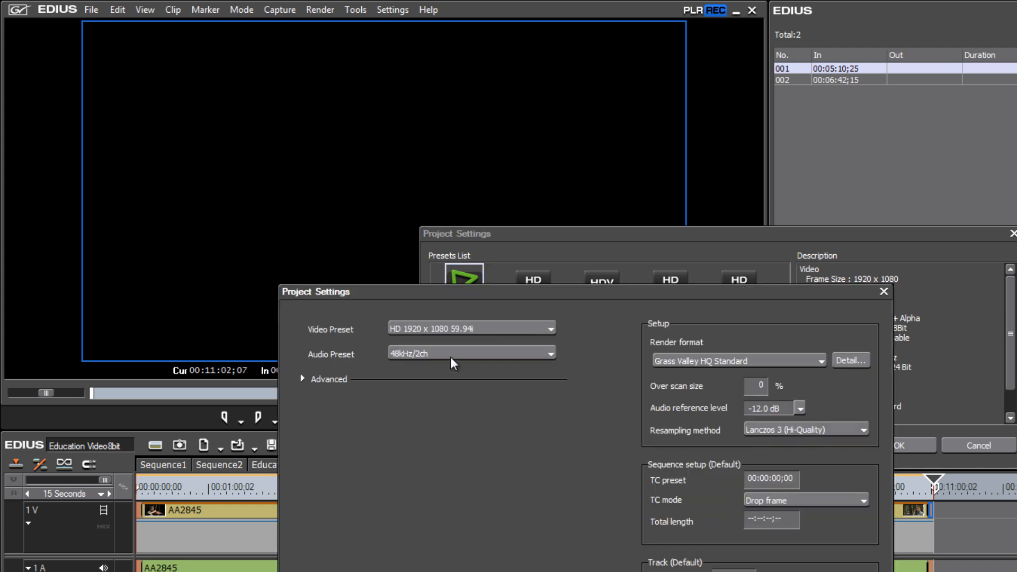
pyautogui.moveTo(483, 338)
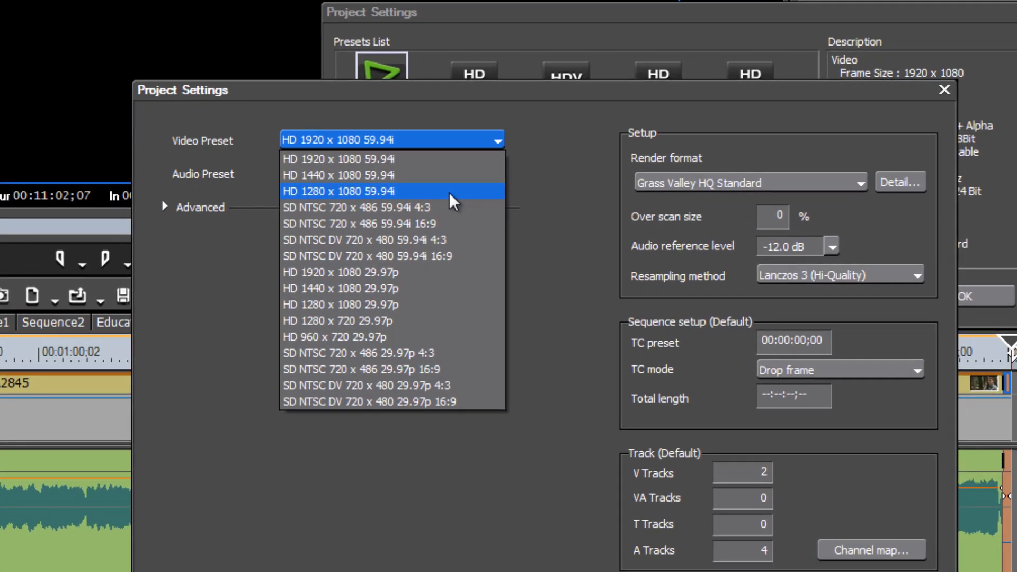
pyautogui.moveTo(399, 239)
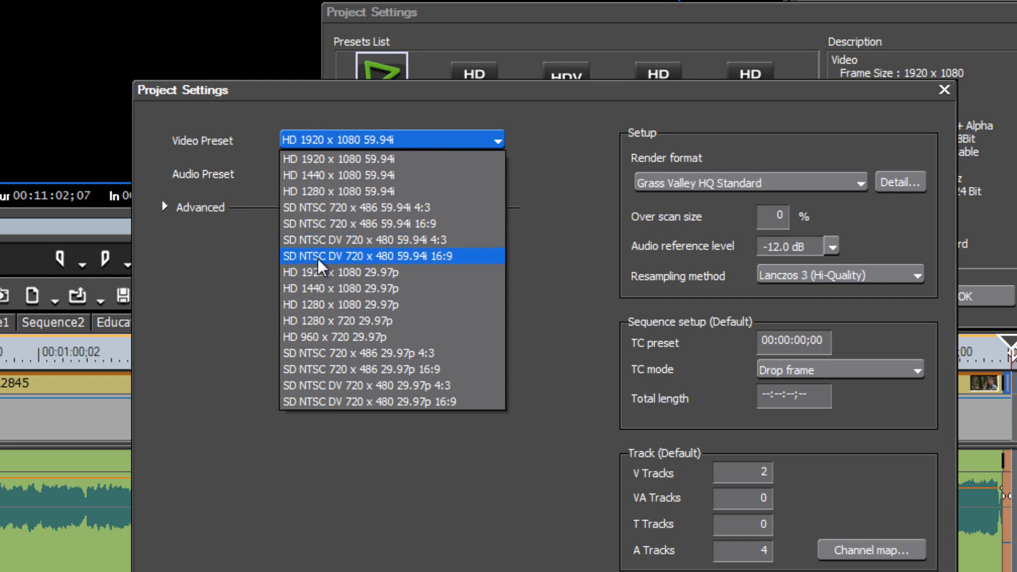
pyautogui.moveTo(296, 268)
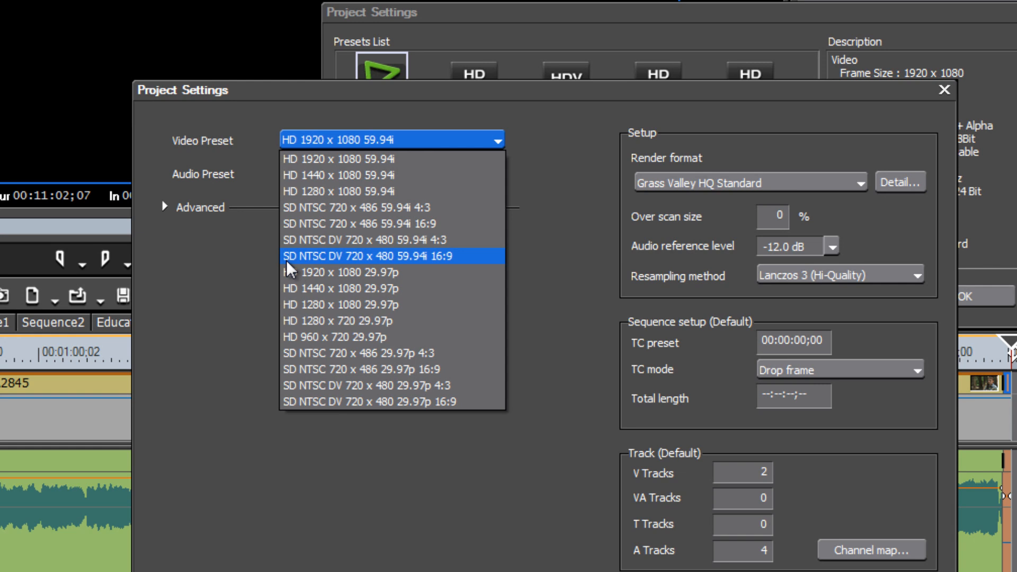
pyautogui.moveTo(337, 266)
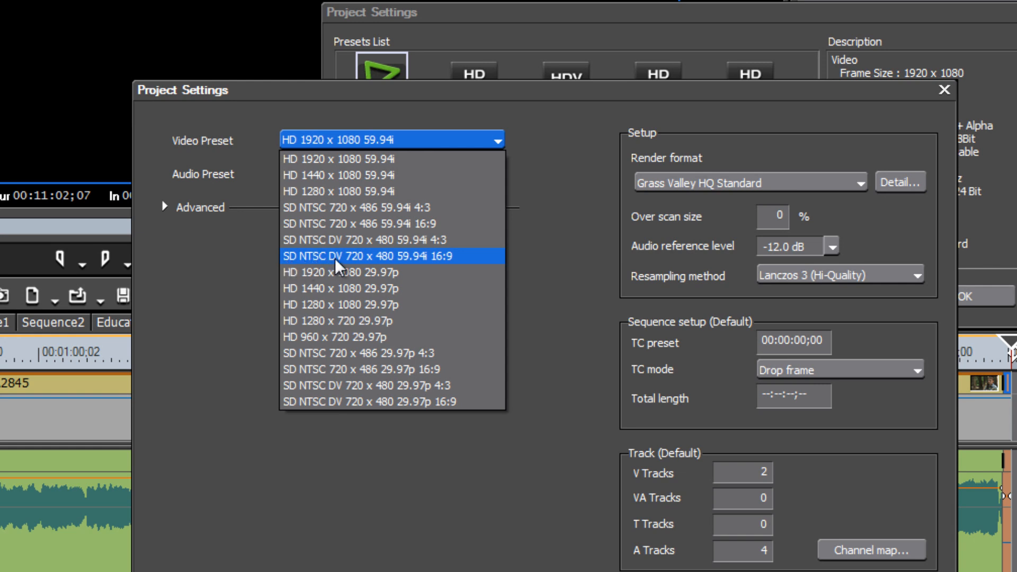
pyautogui.moveTo(403, 272)
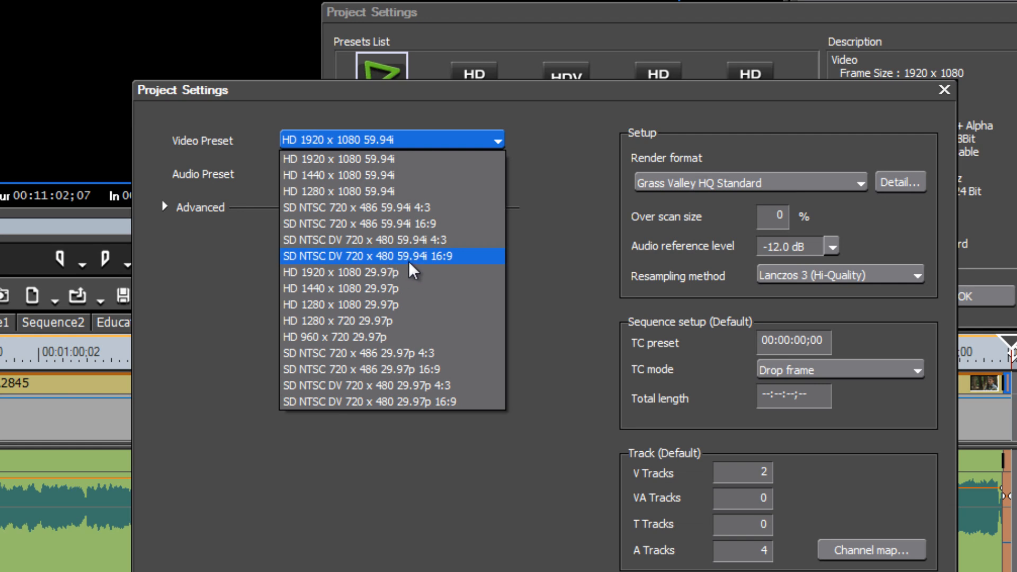
pyautogui.moveTo(427, 266)
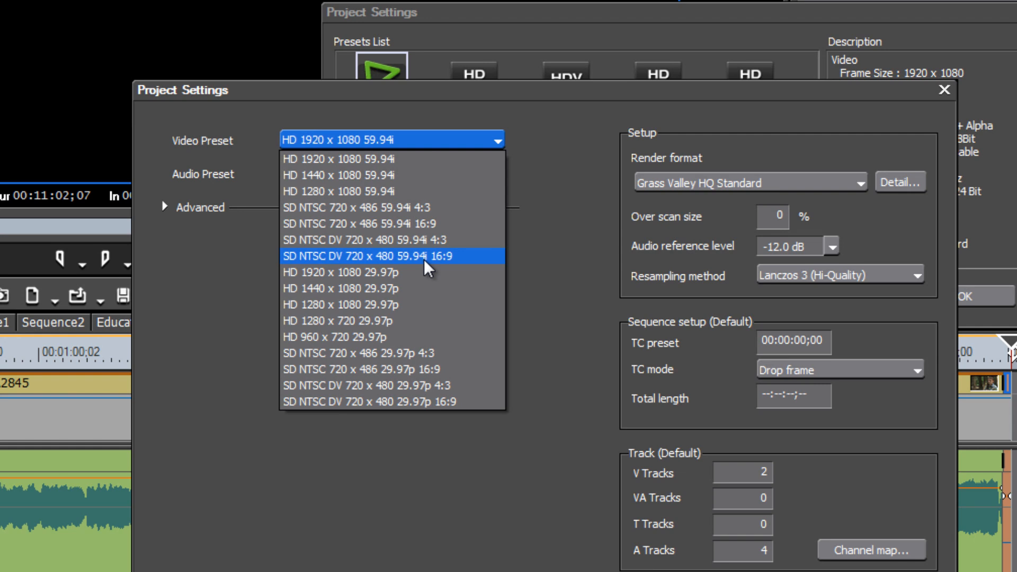
pyautogui.moveTo(435, 261)
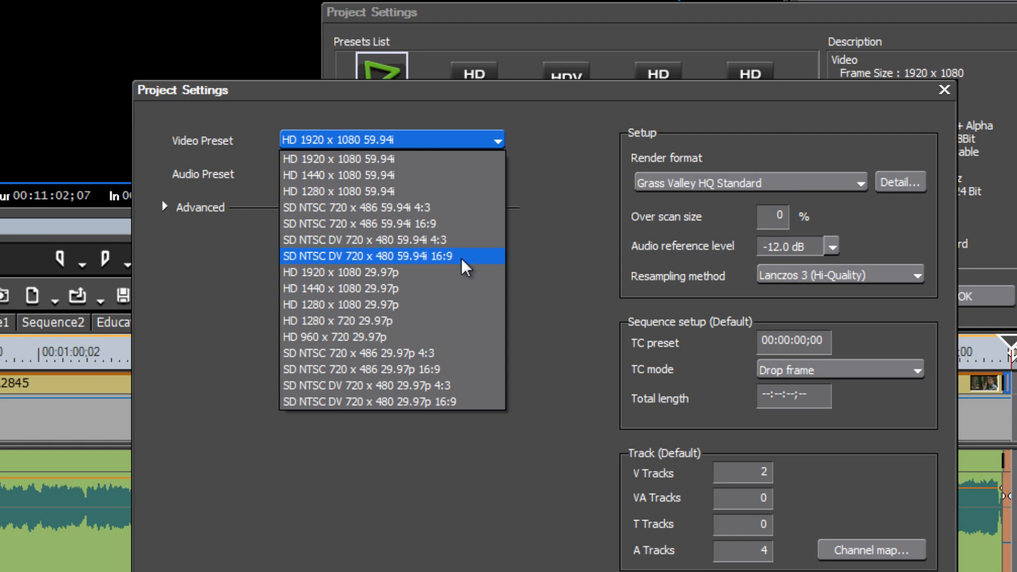
pyautogui.moveTo(428, 258)
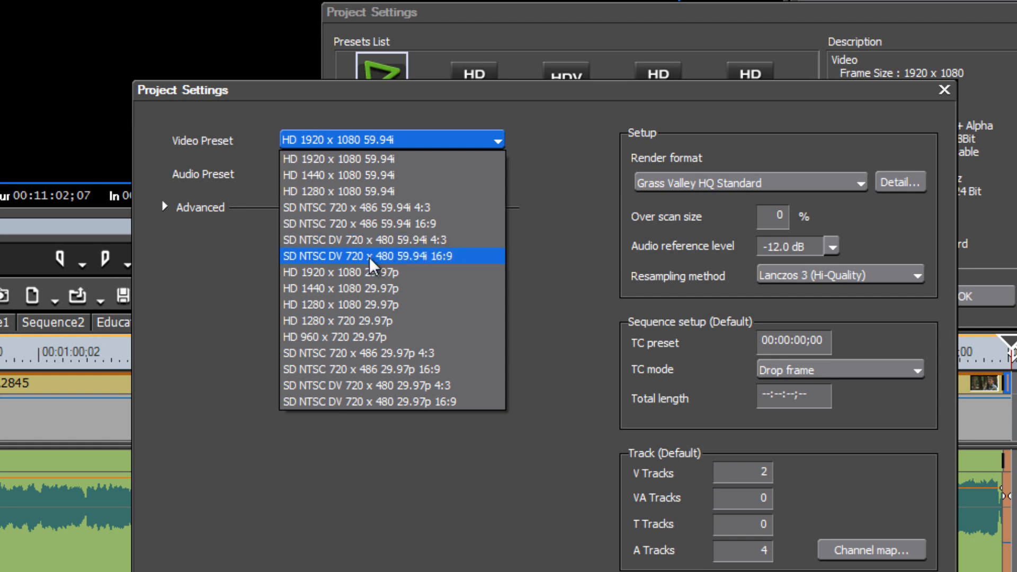
# Step: Choose the SD NTSC DV 720x480 59.94i 16:9 preset with Lanczos 3 (Hi-Quality) resampling
pyautogui.click(371, 255)
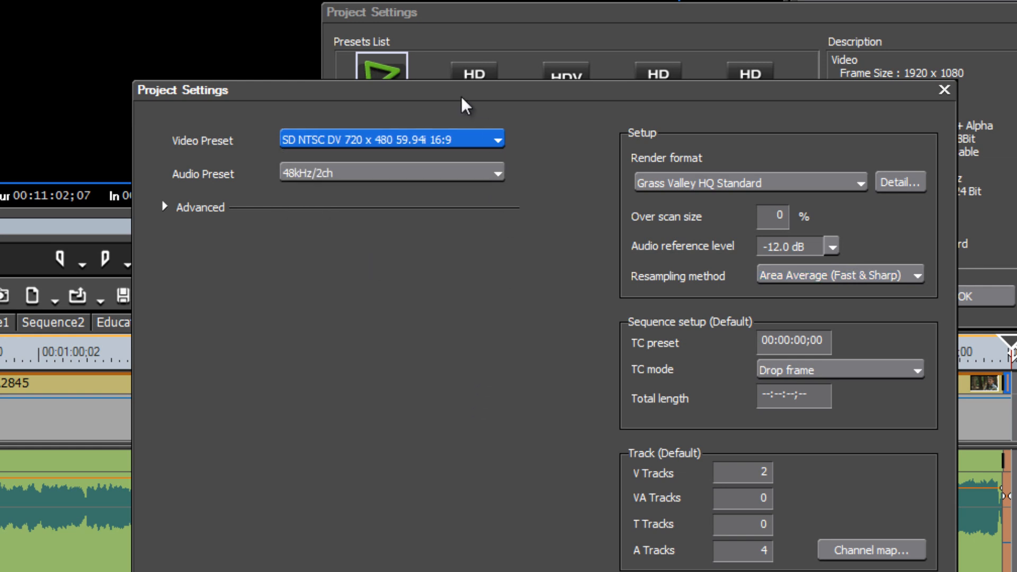
pyautogui.moveTo(611, 287)
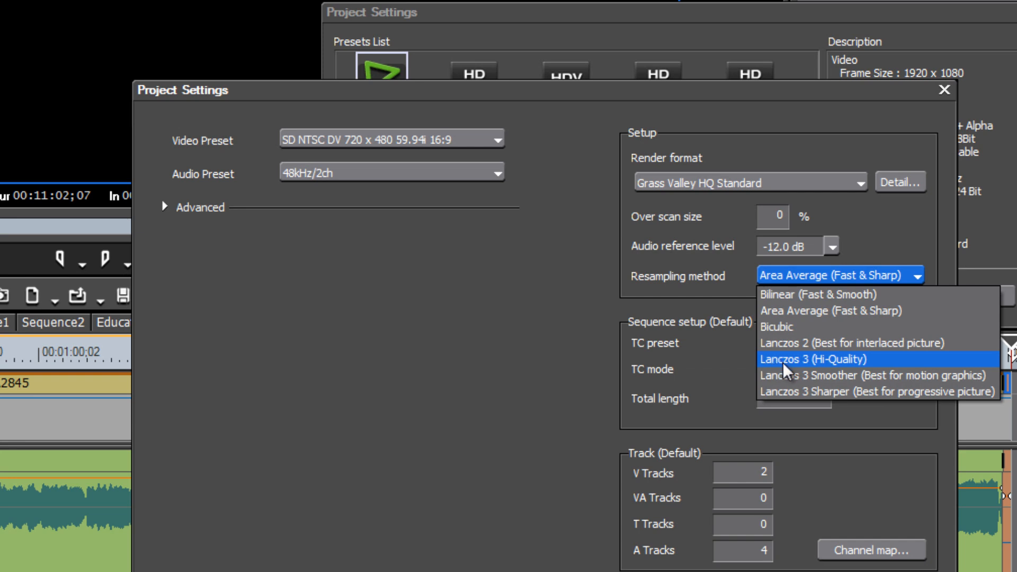
pyautogui.moveTo(788, 369)
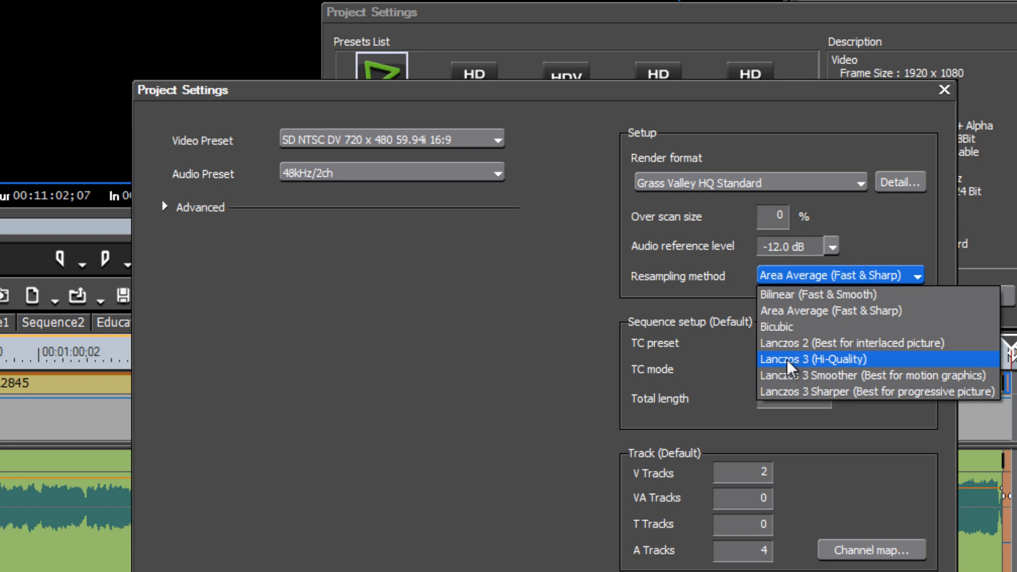
pyautogui.click(829, 359)
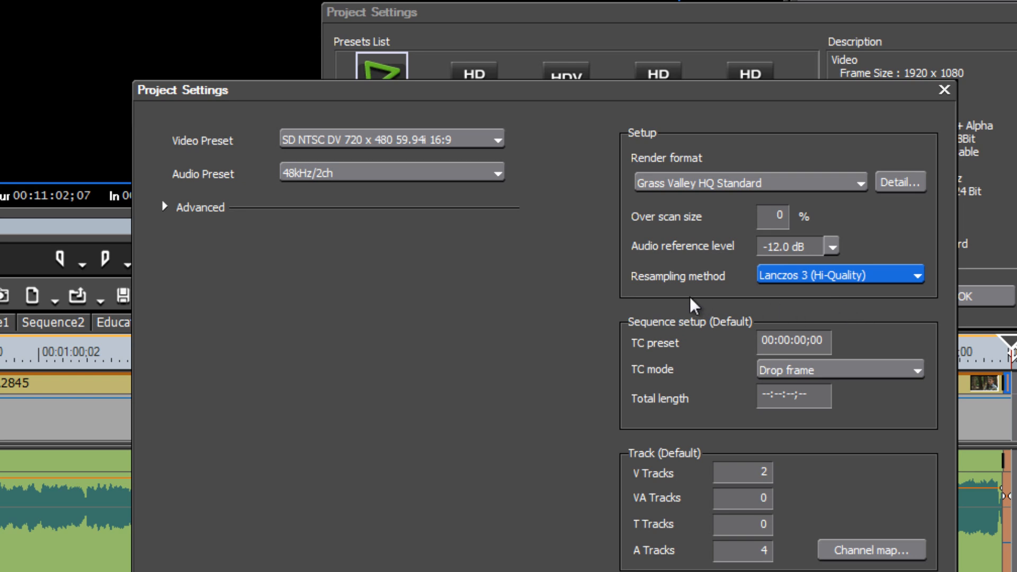
pyautogui.moveTo(570, 288)
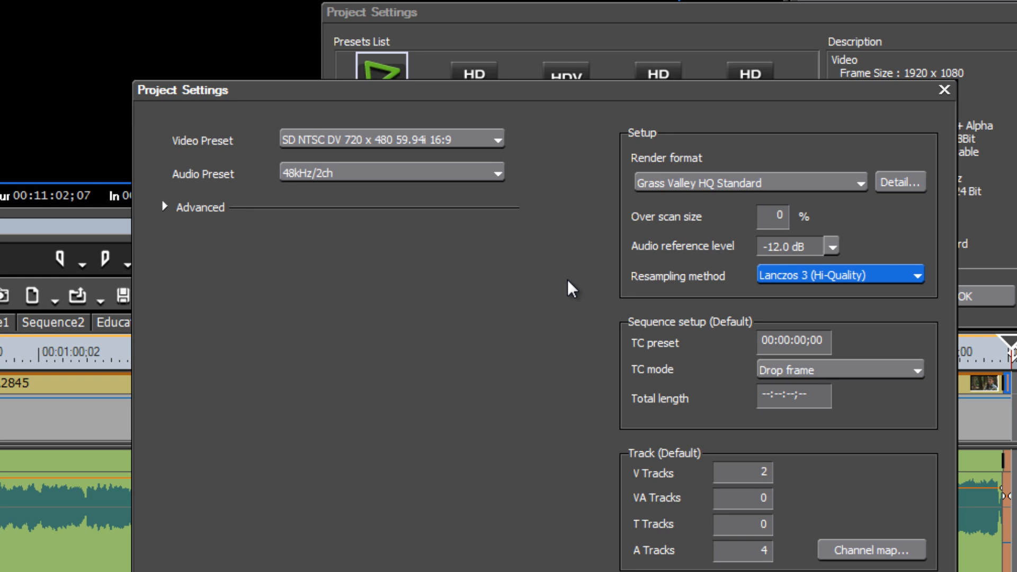
pyautogui.click(915, 276)
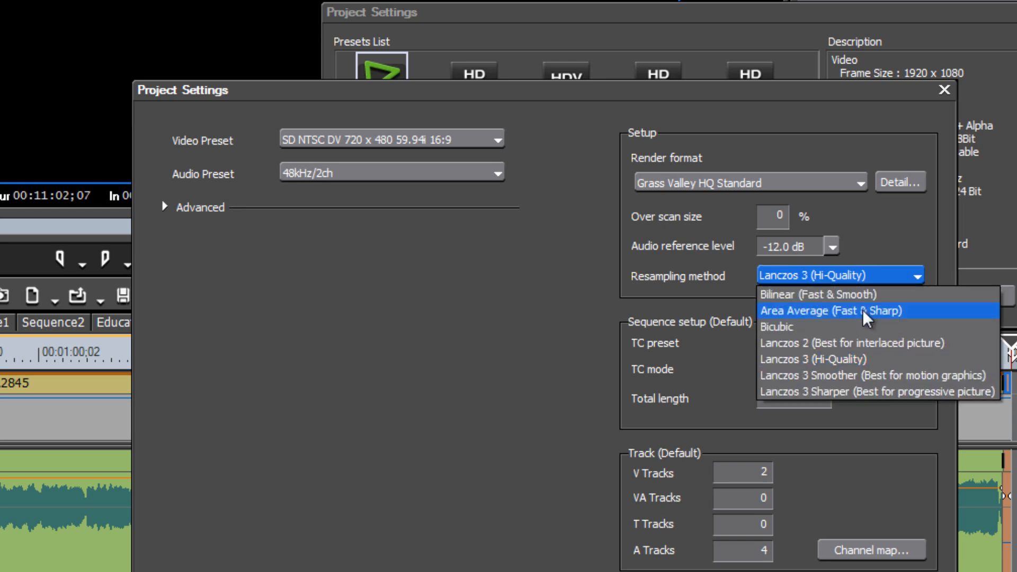
pyautogui.moveTo(794, 360)
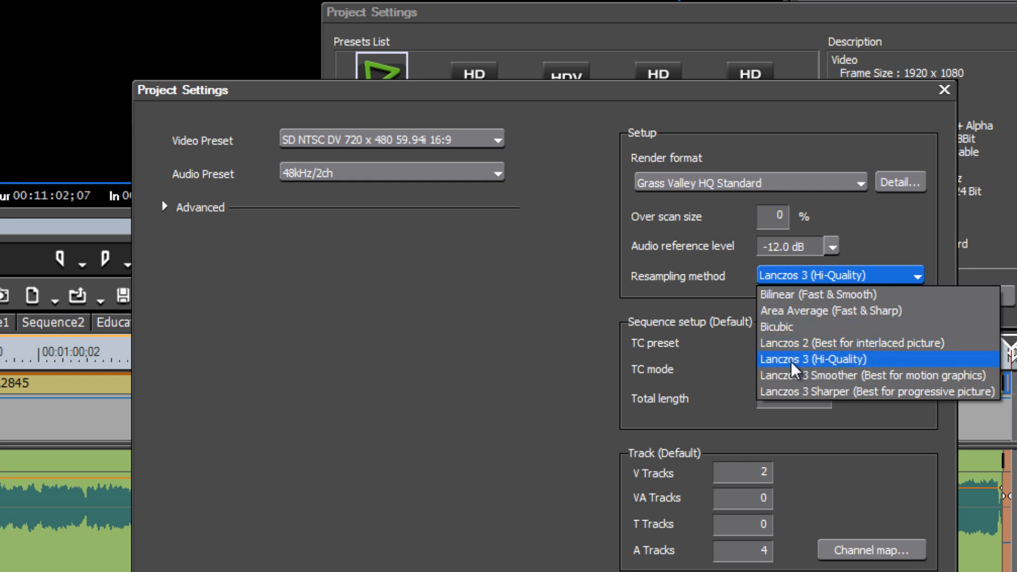
pyautogui.click(815, 359)
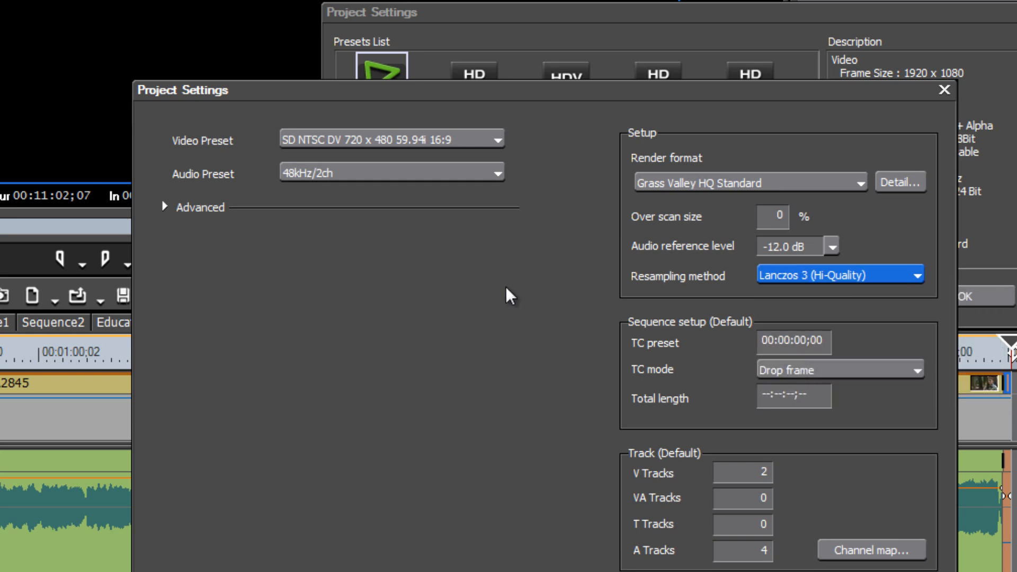
pyautogui.moveTo(466, 349)
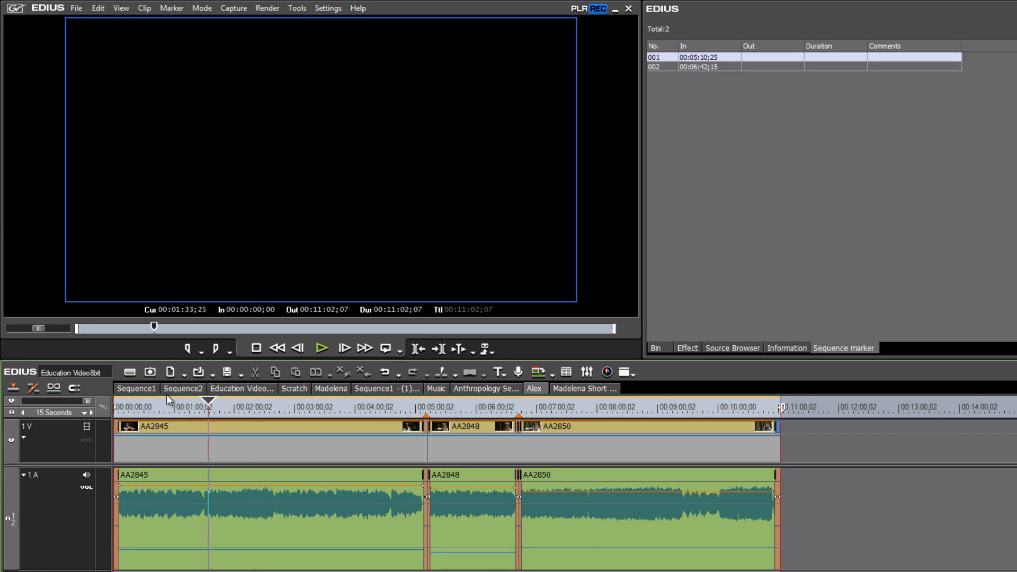
# Step: Move to a later point in the sequence and check the project format is 720x480 at 29.97
pyautogui.click(397, 407)
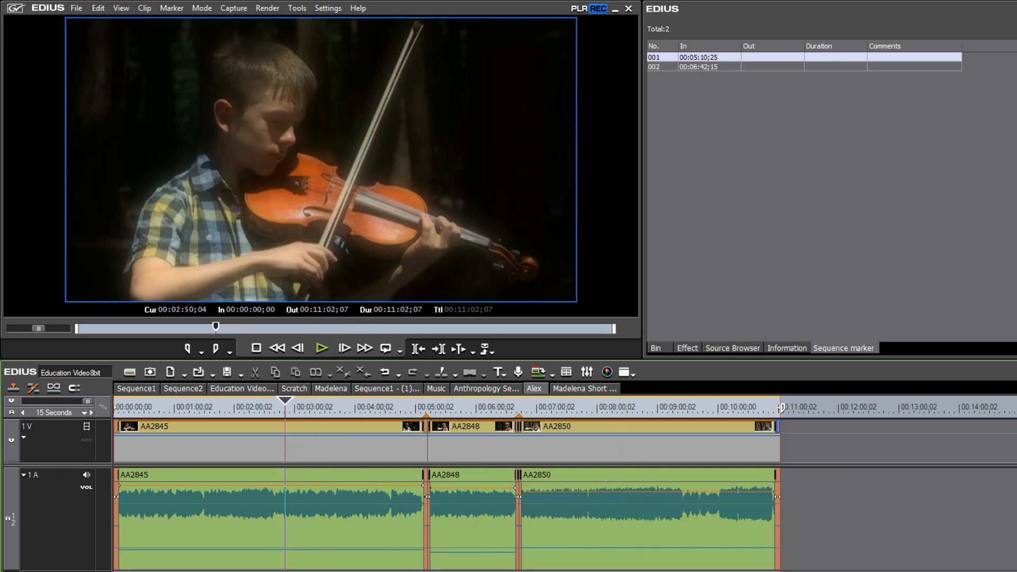
pyautogui.moveTo(467, 267)
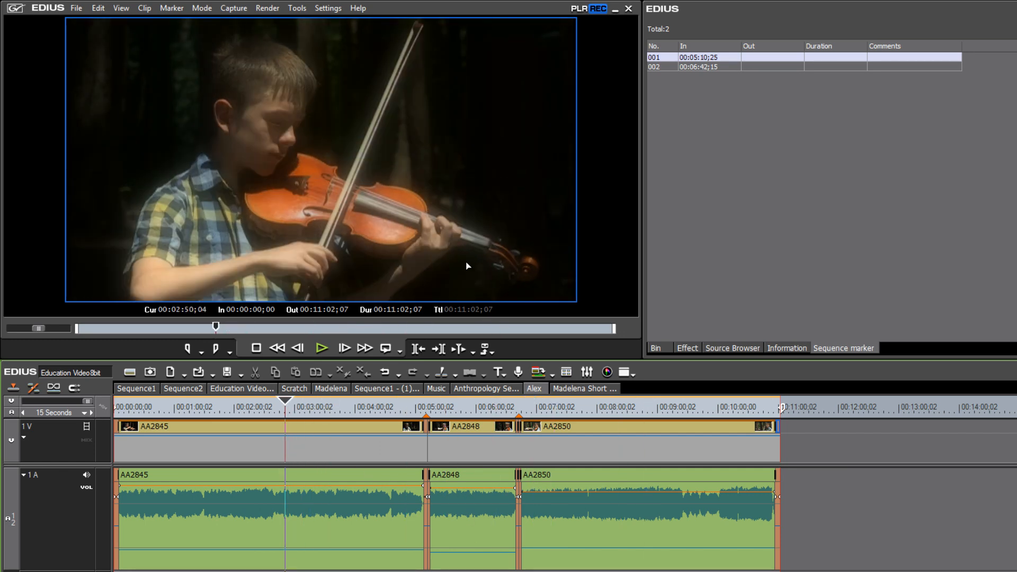
pyautogui.moveTo(300, 73)
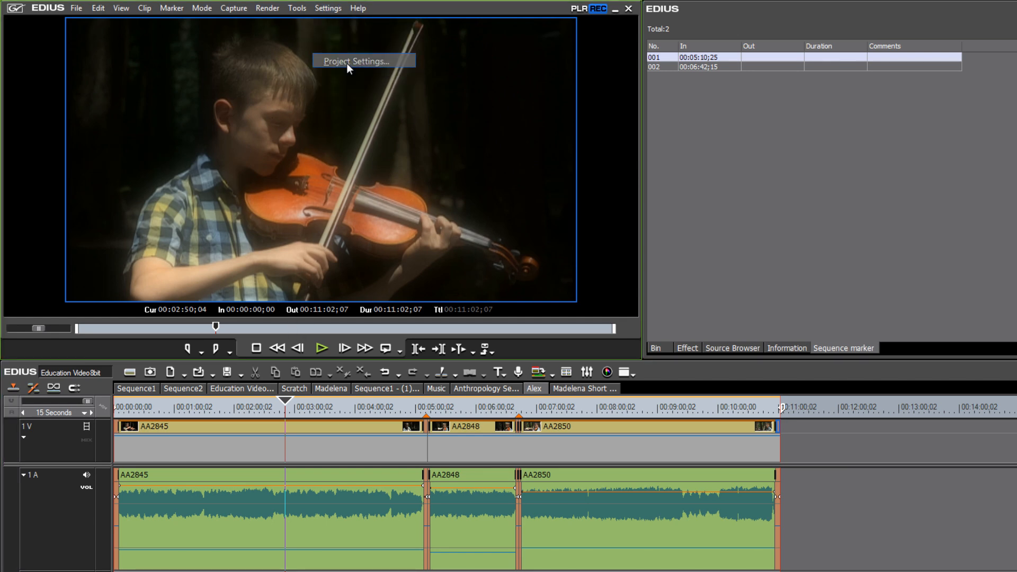
pyautogui.click(356, 61)
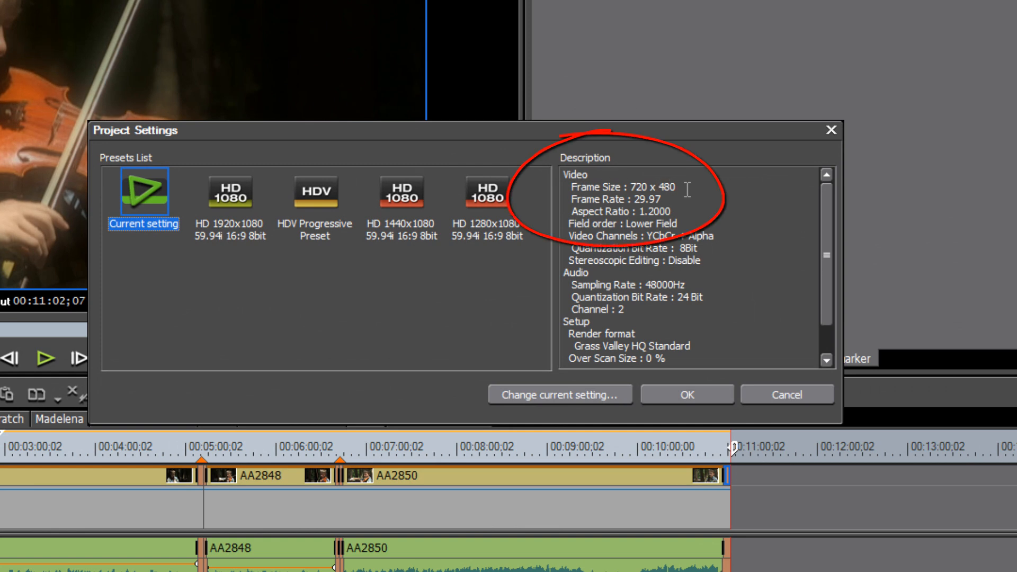
pyautogui.moveTo(706, 288)
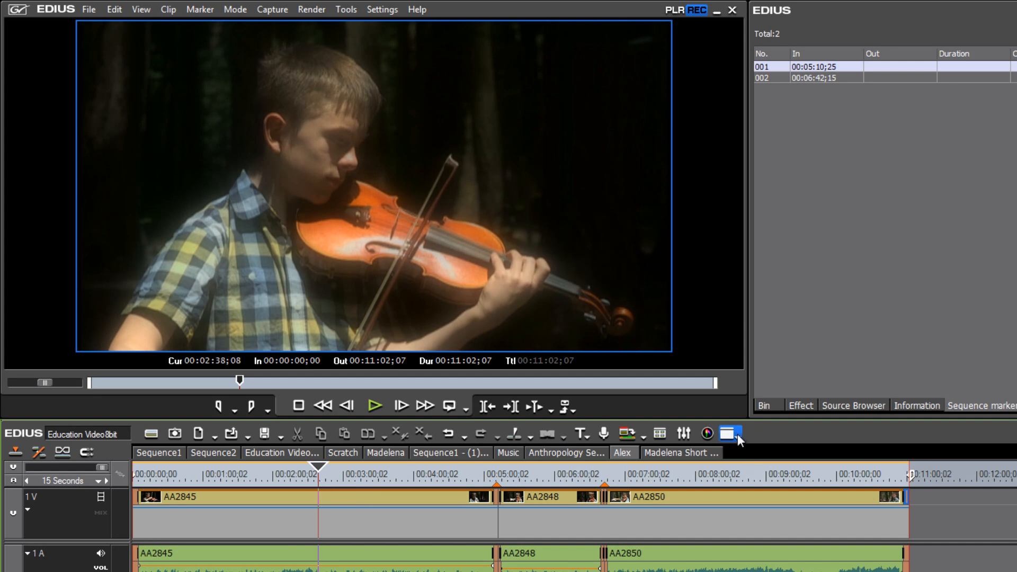
pyautogui.moveTo(706, 433)
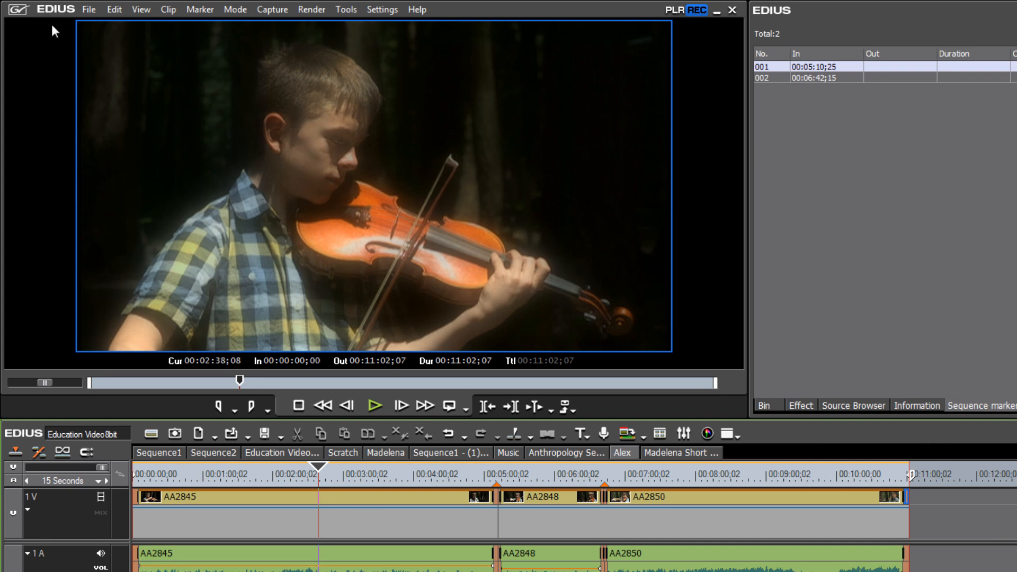
# Step: Start Burn to disc from the File menu, bringing up the clip restoration prompt
pyautogui.click(89, 9)
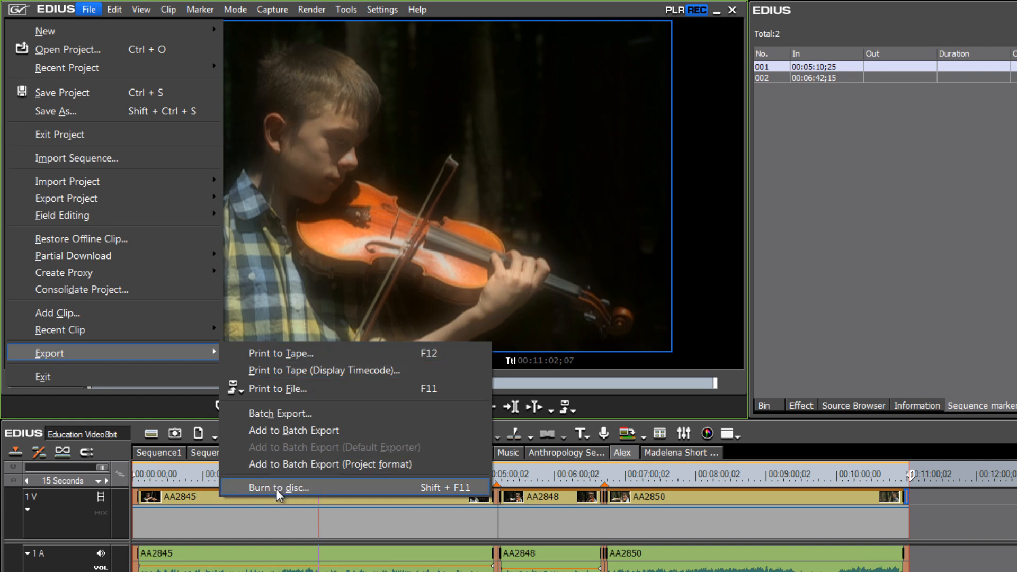
pyautogui.click(278, 488)
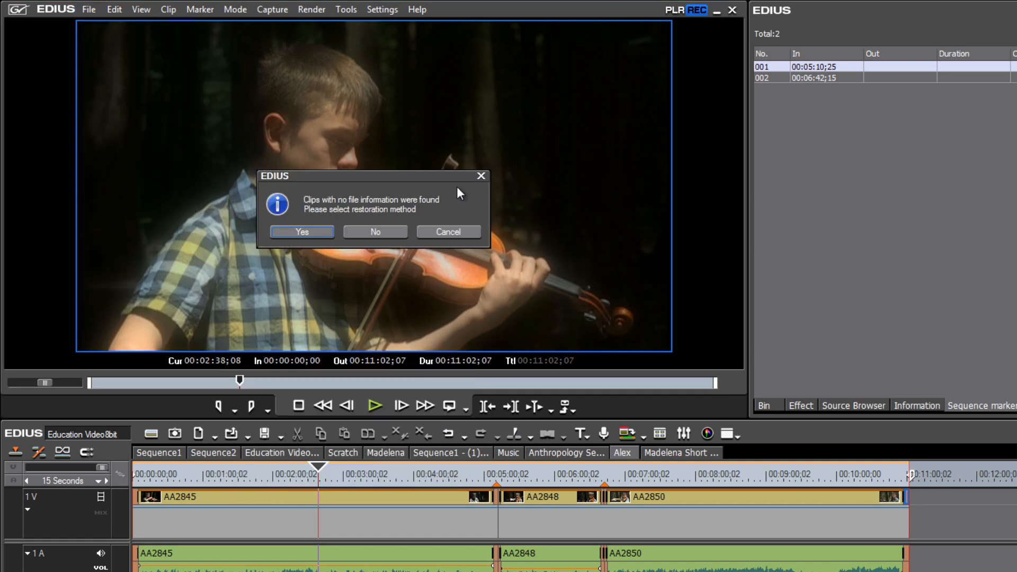
pyautogui.moveTo(398, 252)
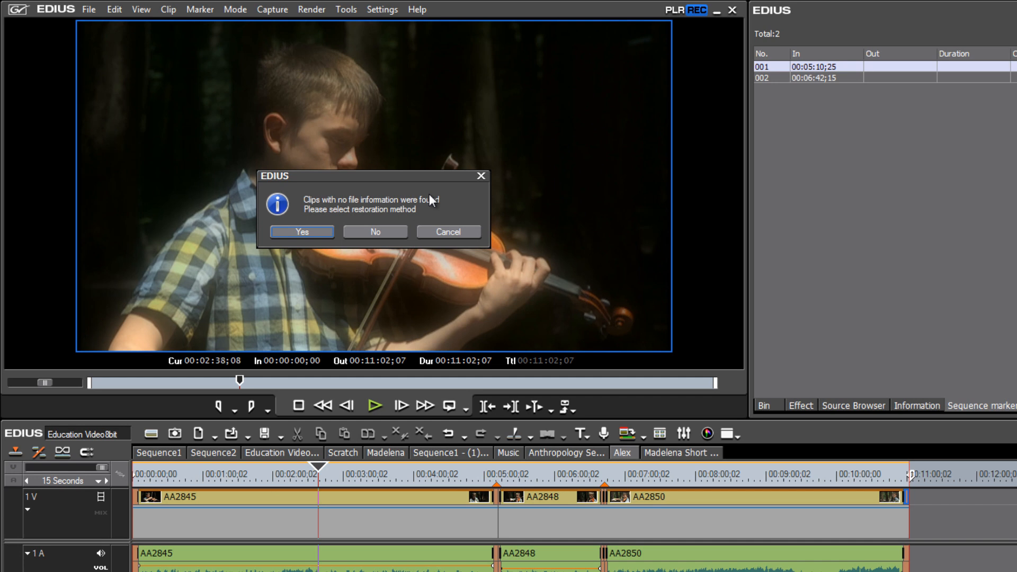
pyautogui.moveTo(425, 200)
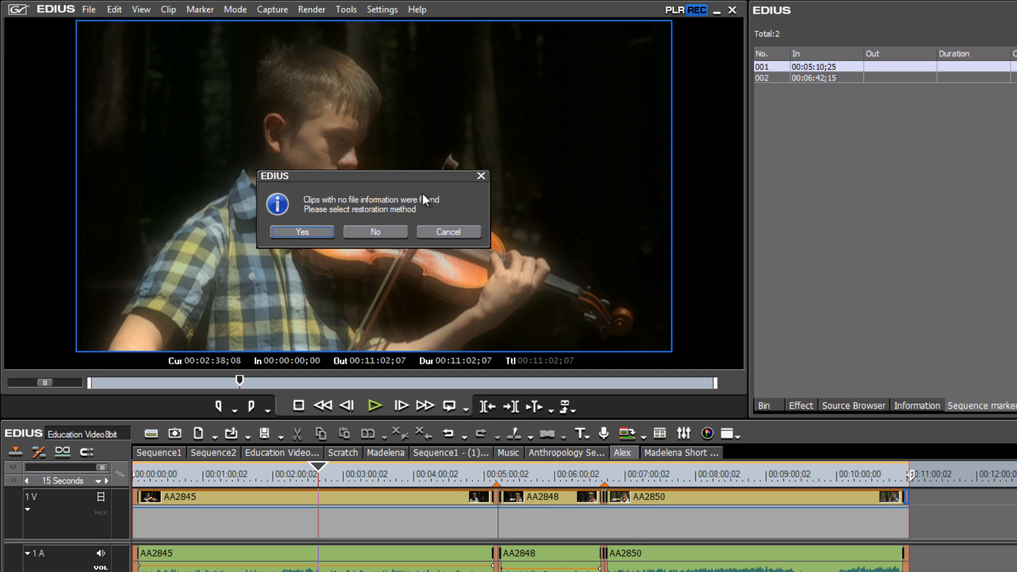
pyautogui.moveTo(536, 466)
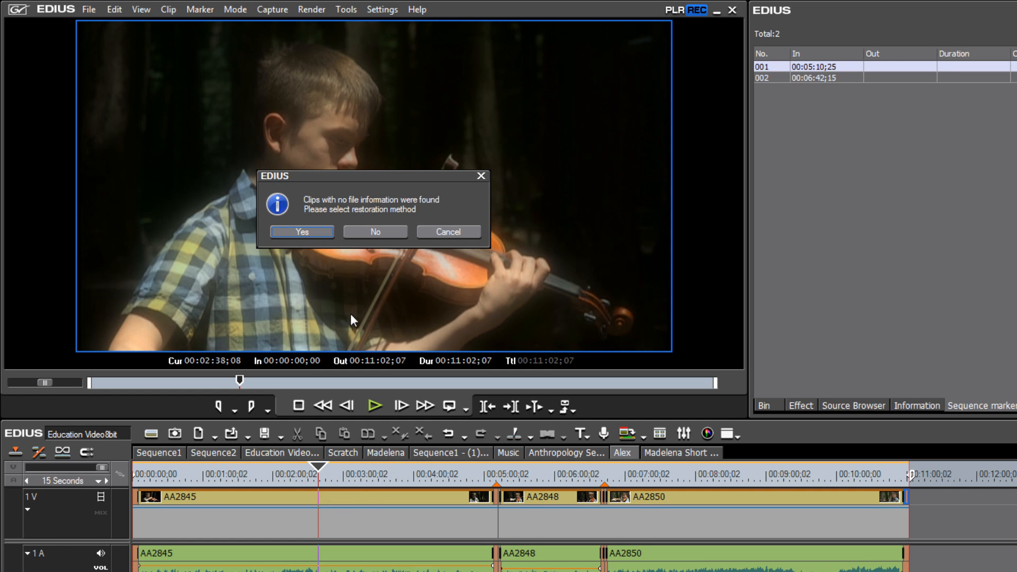
pyautogui.moveTo(343, 270)
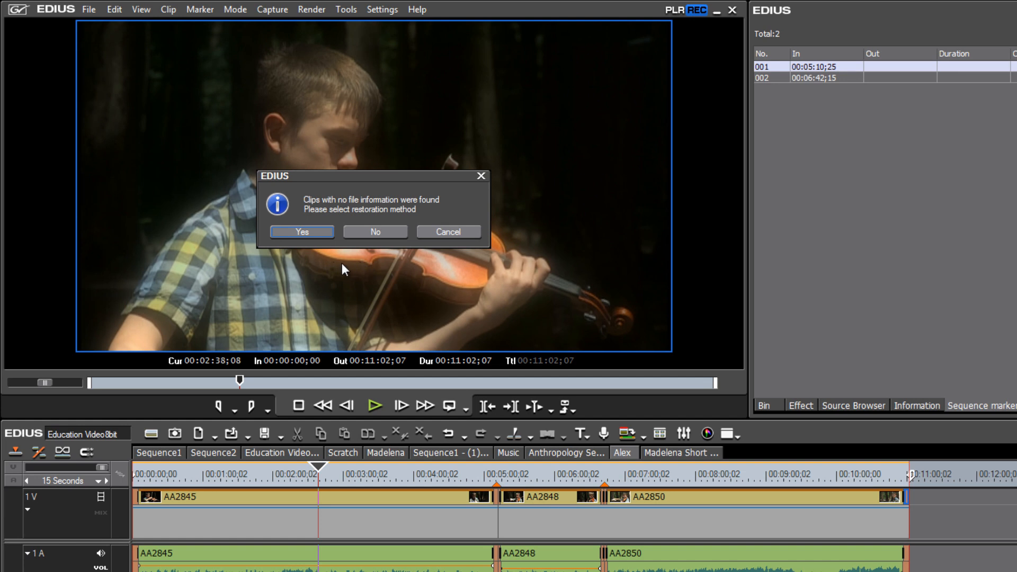
pyautogui.moveTo(368, 277)
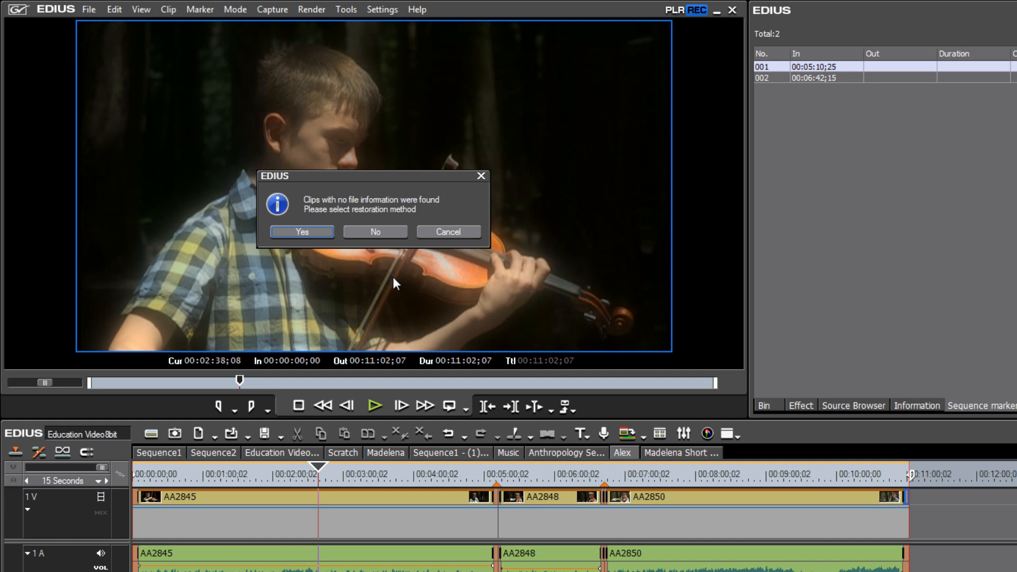
pyautogui.moveTo(300, 269)
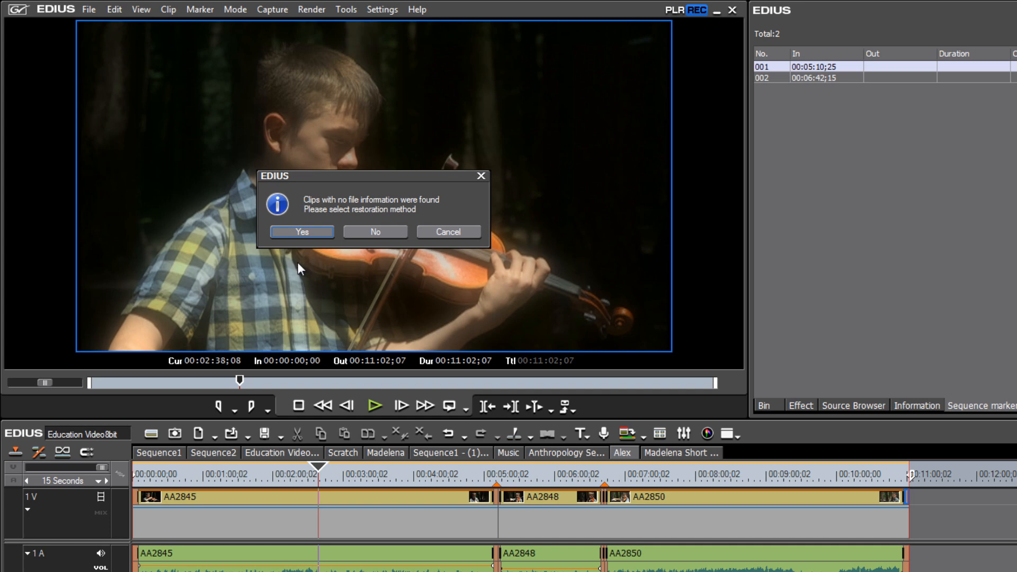
pyautogui.moveTo(360, 245)
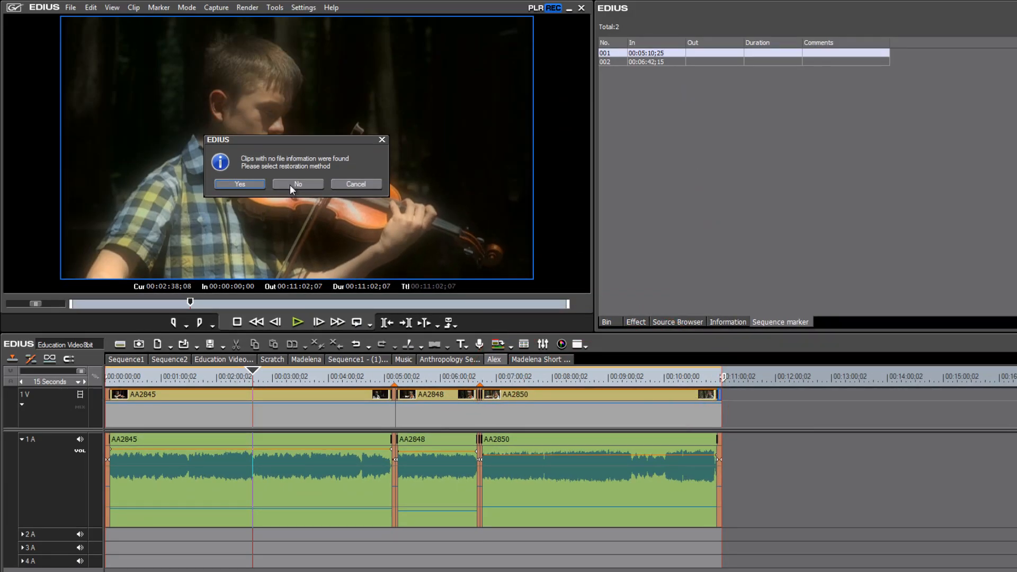
# Step: Answer No to skip restoring the clips without file information
pyautogui.click(298, 183)
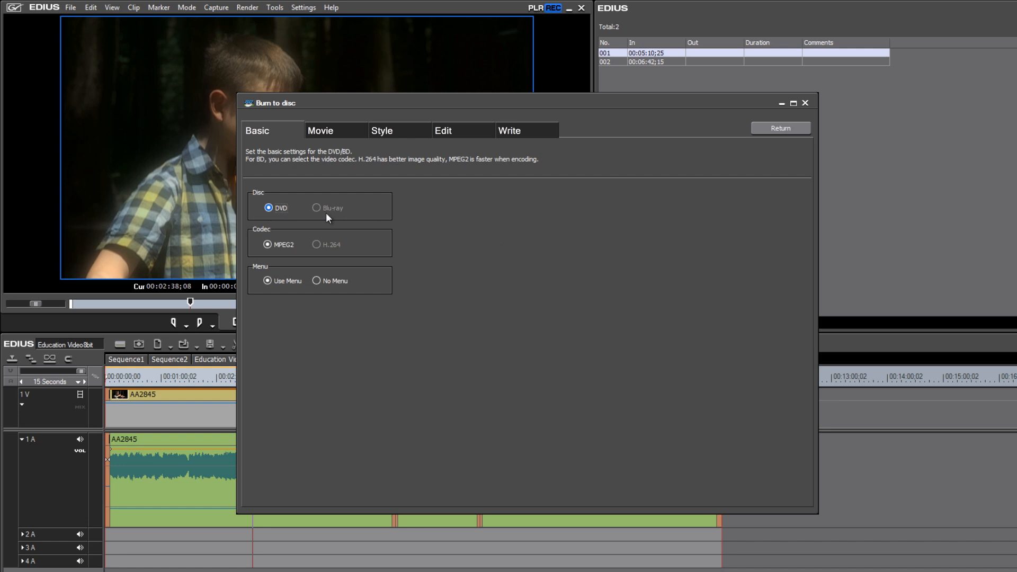
pyautogui.moveTo(337, 221)
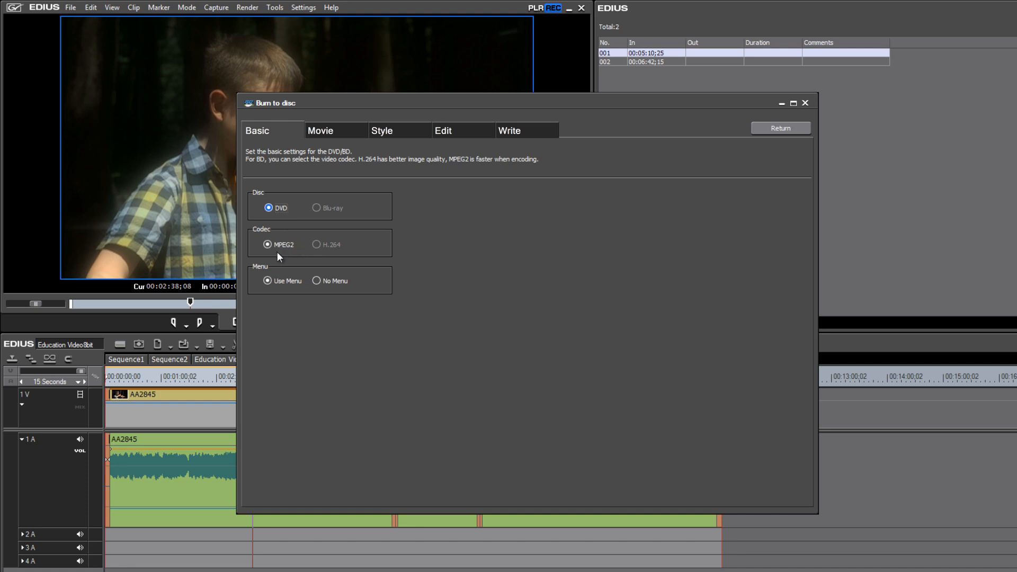
pyautogui.moveTo(288, 255)
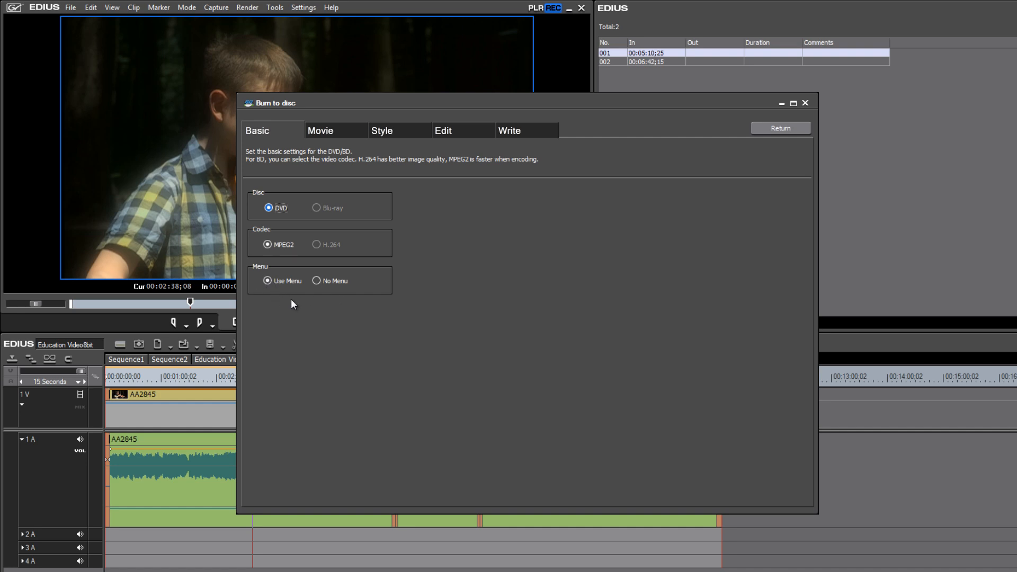
pyautogui.moveTo(568, 326)
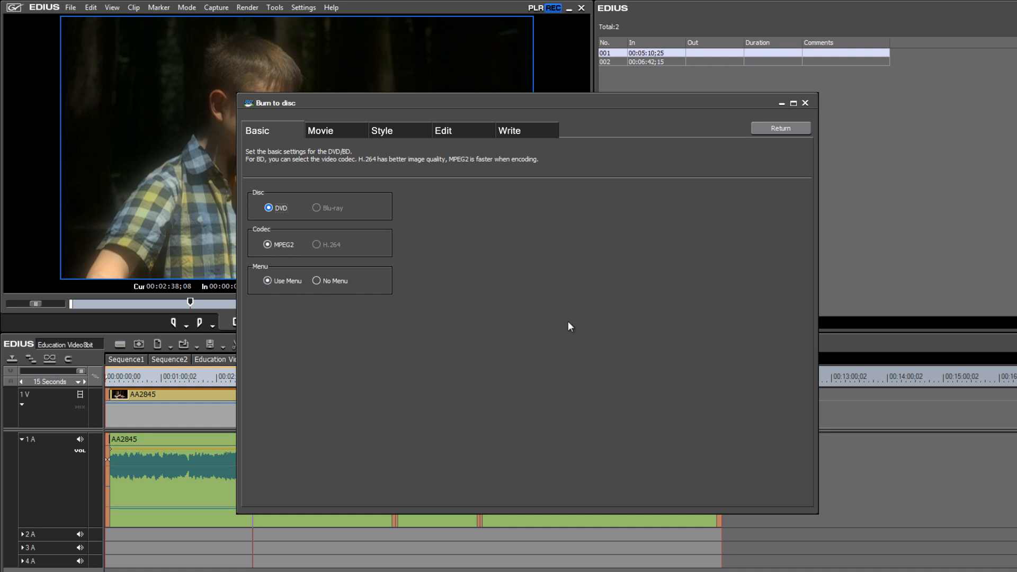
pyautogui.moveTo(455, 356)
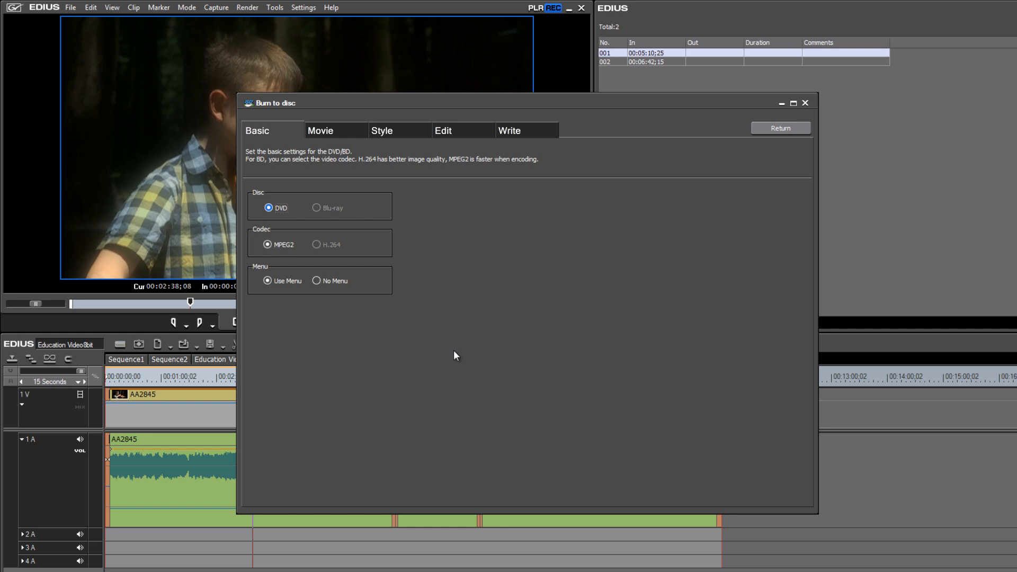
pyautogui.moveTo(251, 296)
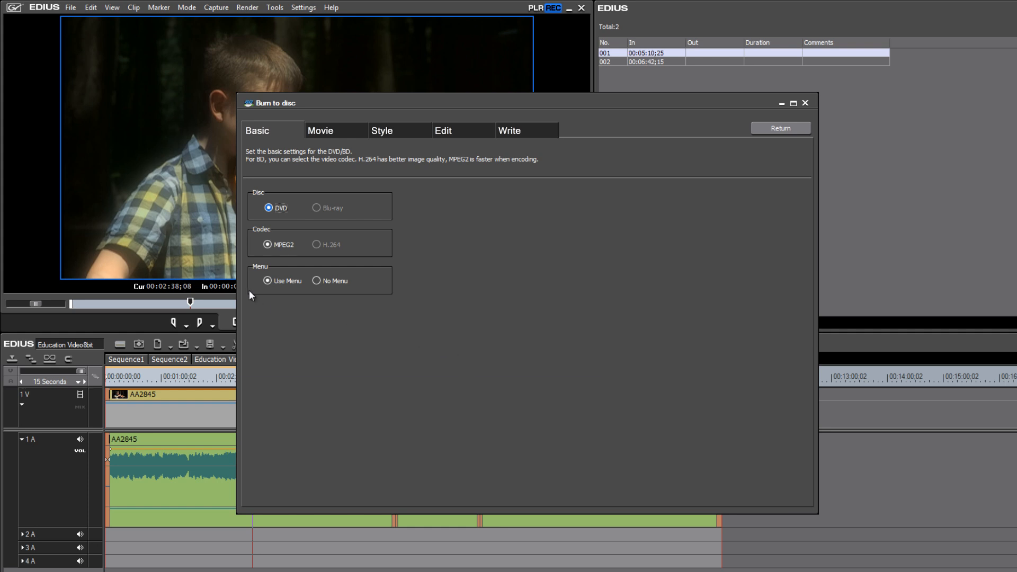
pyautogui.moveTo(328, 134)
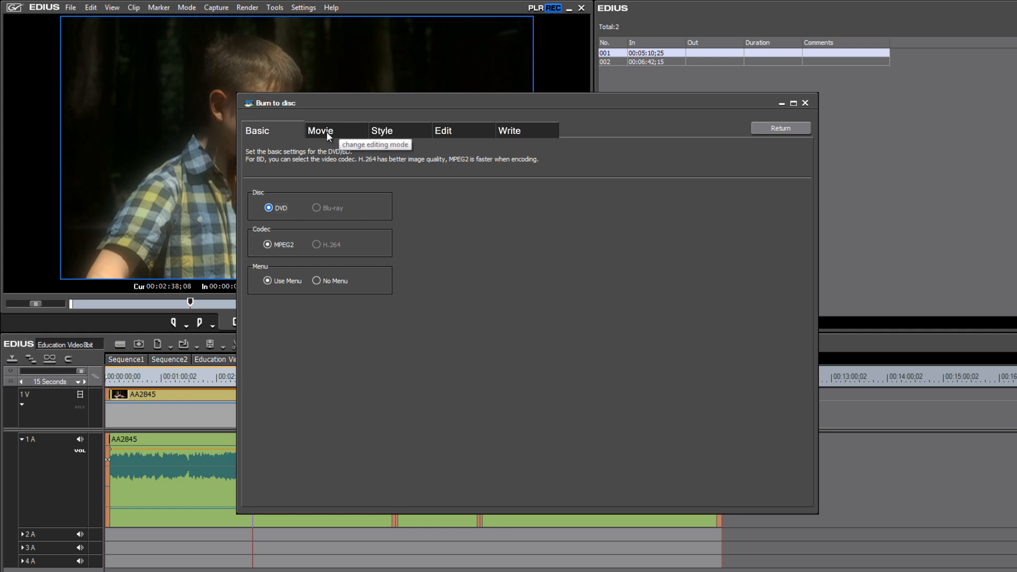
# Step: Review the Movie list showing title Alex at 720x480, about 0.7 GB of a 4.7 GB DVD
pyautogui.click(321, 130)
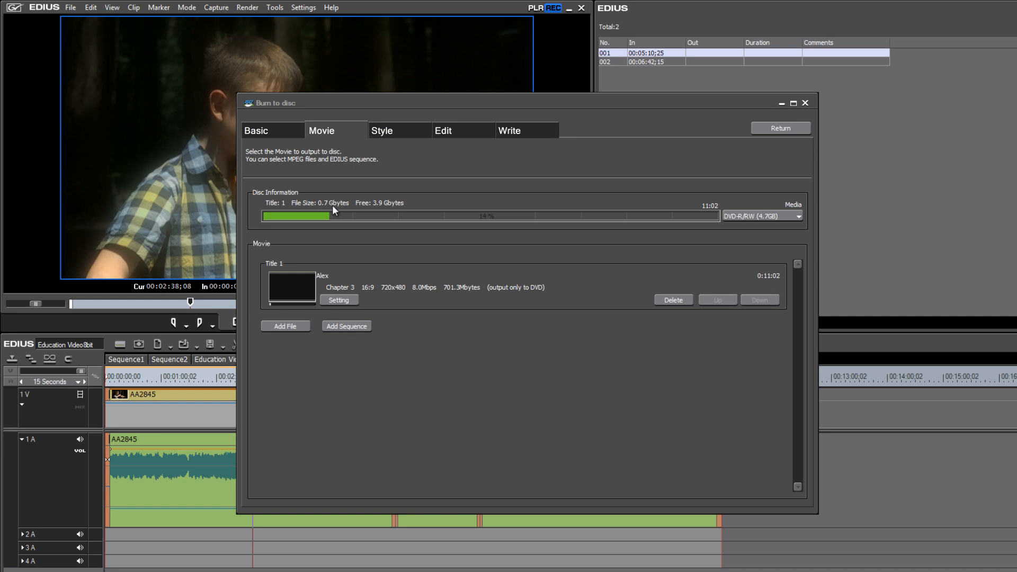
pyautogui.moveTo(356, 222)
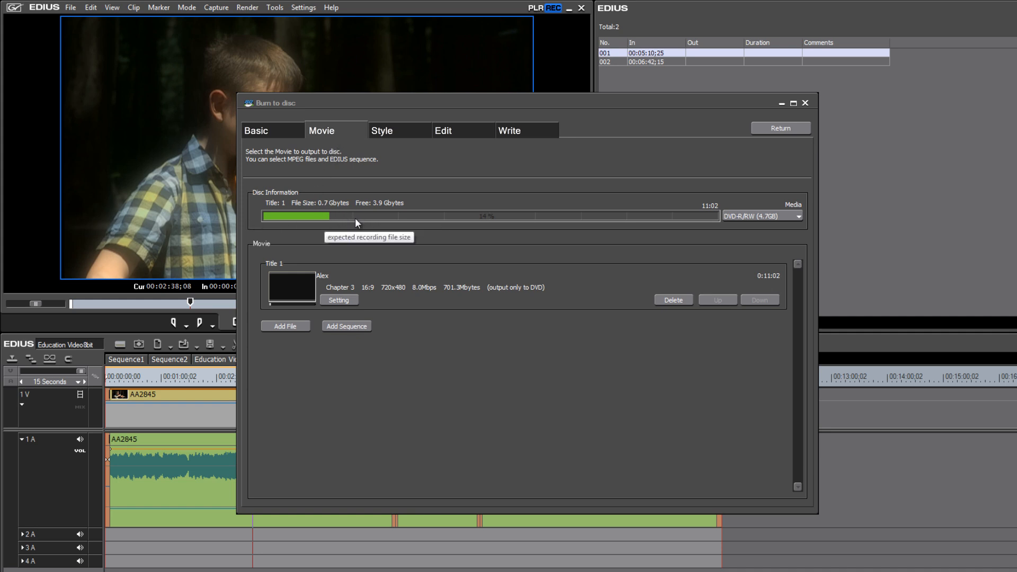
pyautogui.moveTo(356, 223)
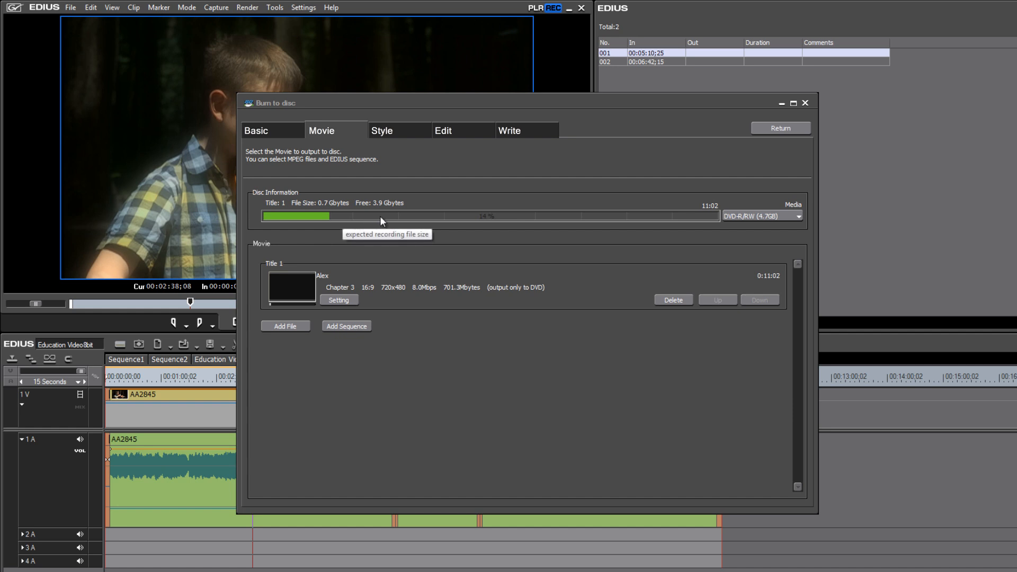
pyautogui.moveTo(284, 325)
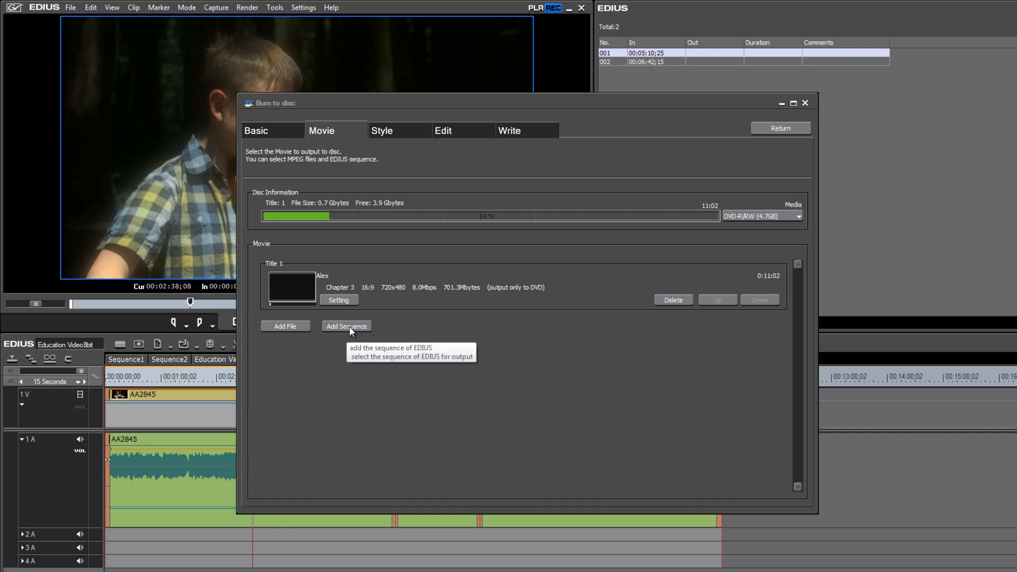
pyautogui.moveTo(388, 134)
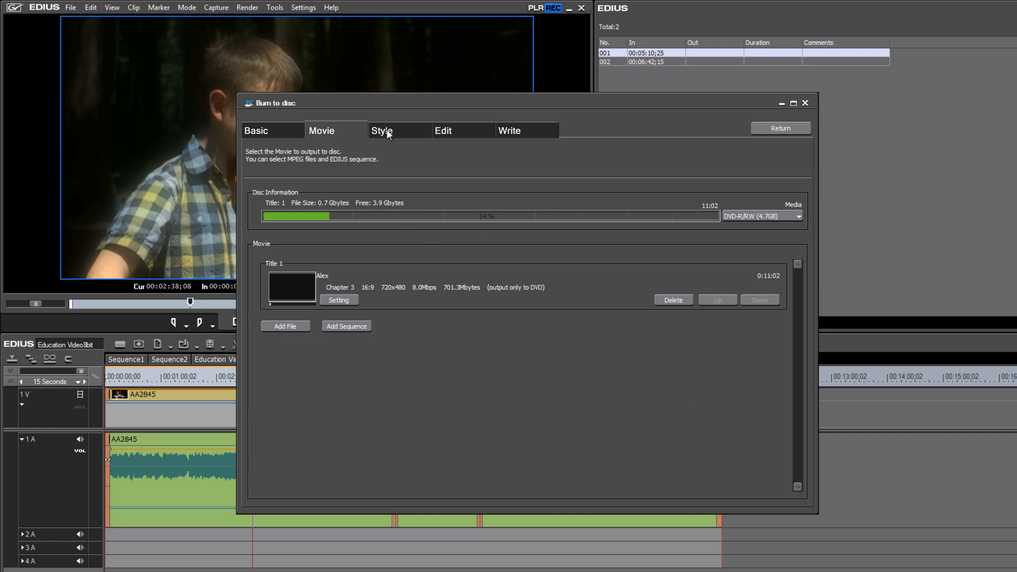
# Step: Browse the Image, Pop and Cool menu designs and apply the Cool 01 white template
pyautogui.click(382, 130)
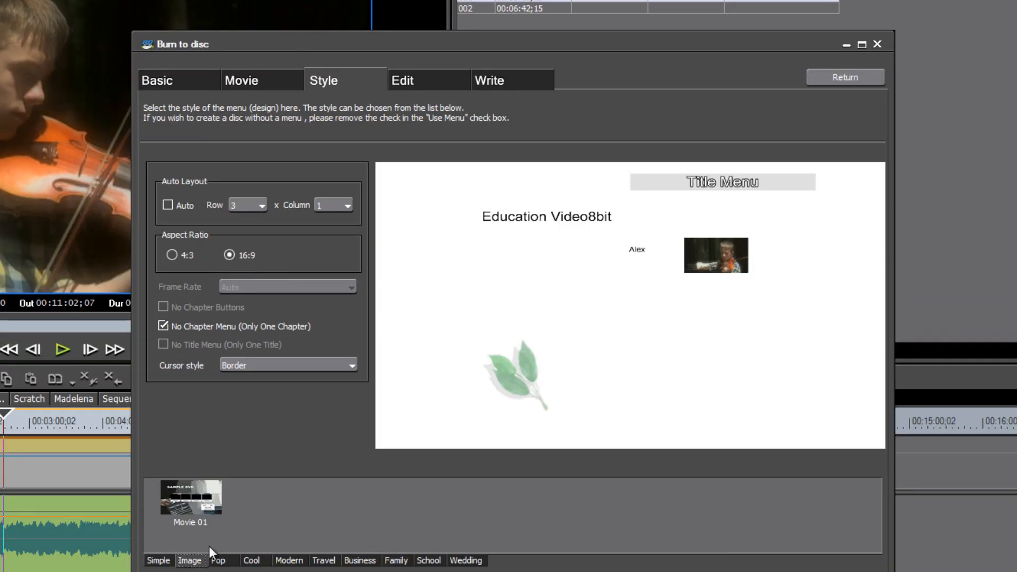
pyautogui.click(218, 560)
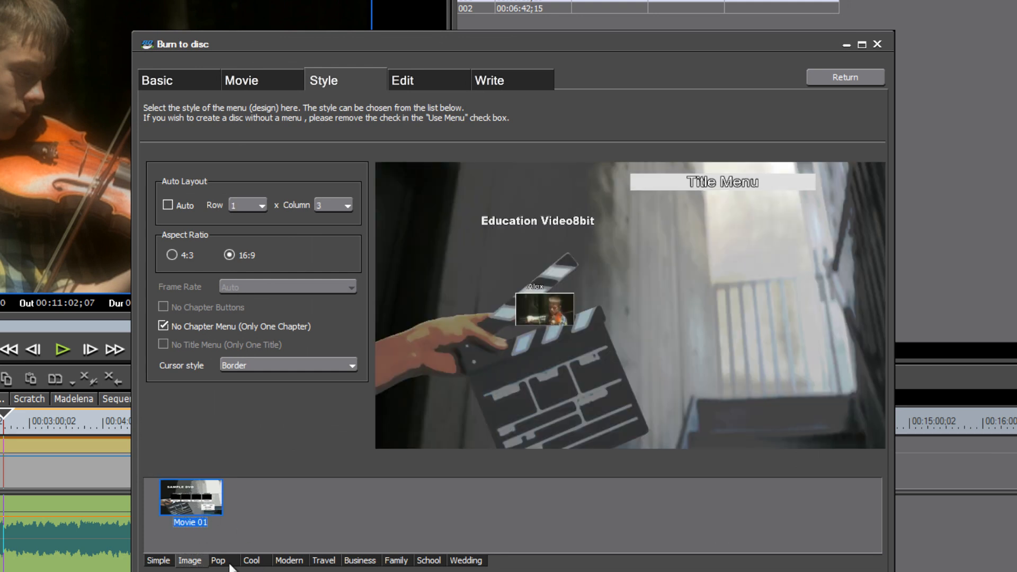
pyautogui.click(218, 560)
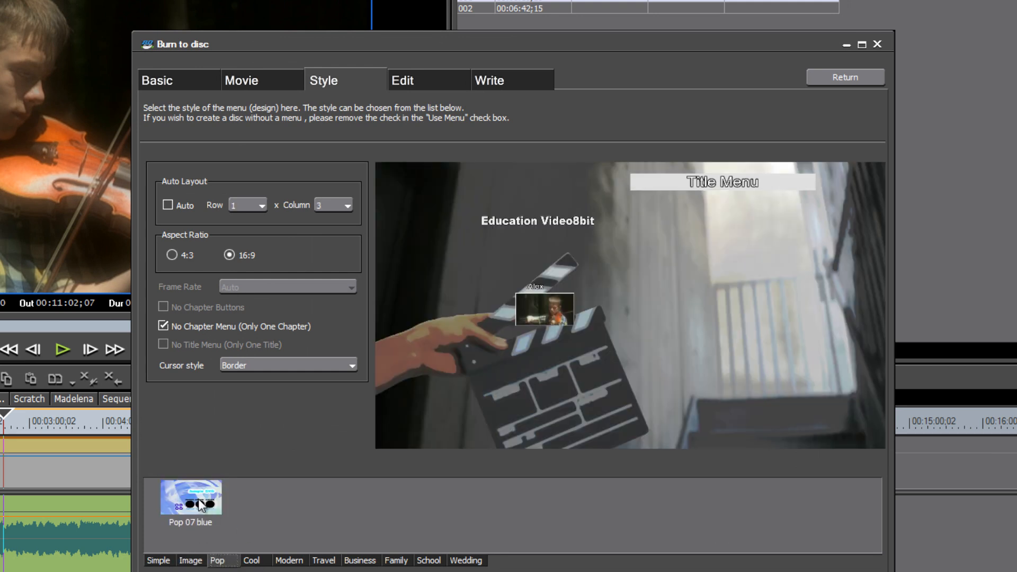
pyautogui.click(189, 495)
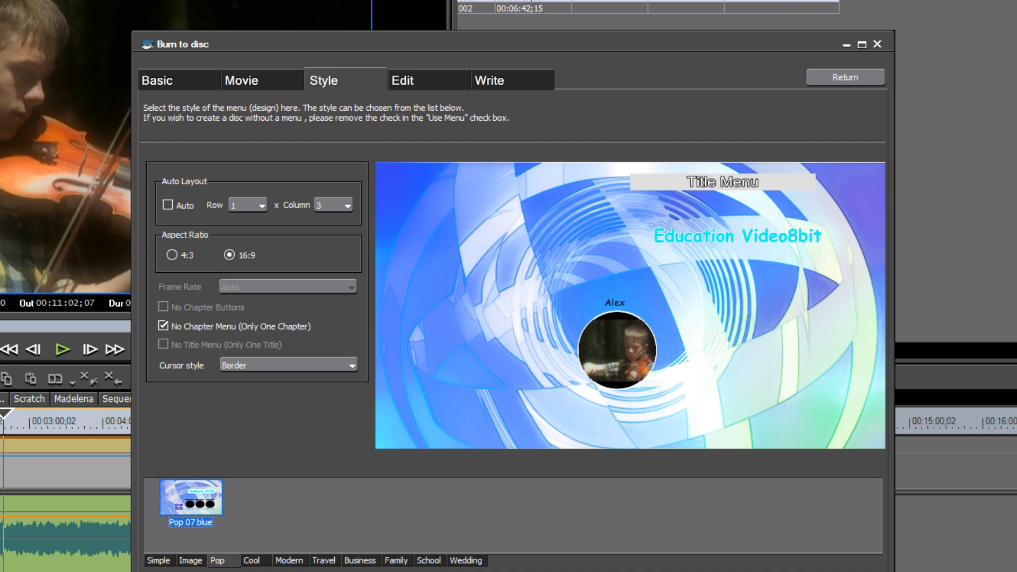
pyautogui.click(250, 560)
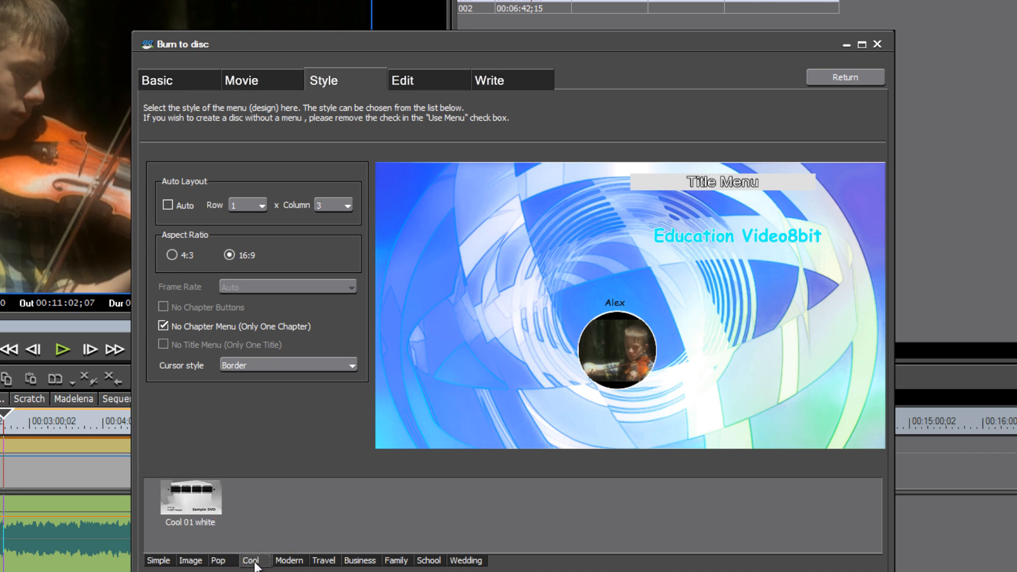
pyautogui.click(190, 502)
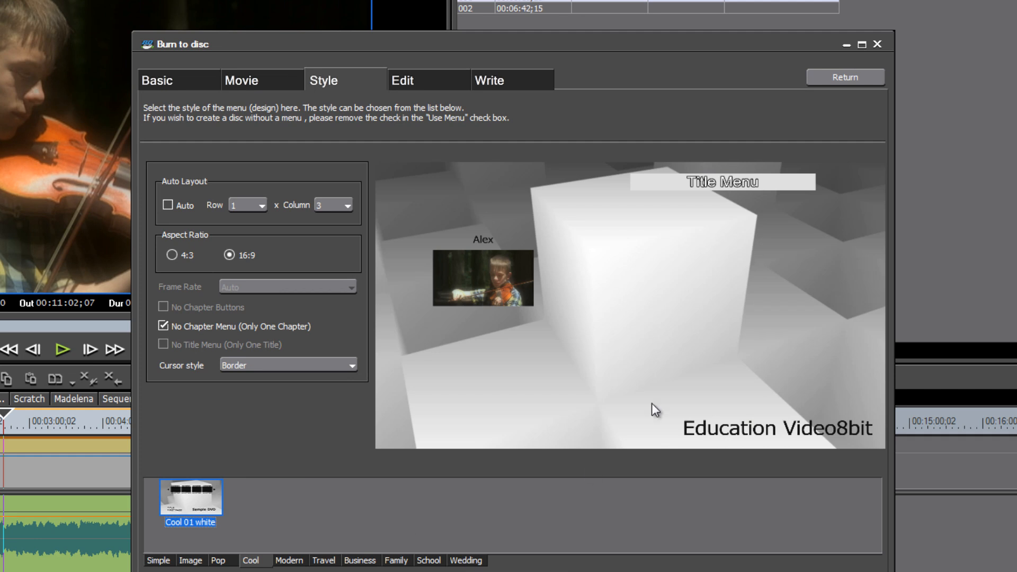
pyautogui.moveTo(282, 240)
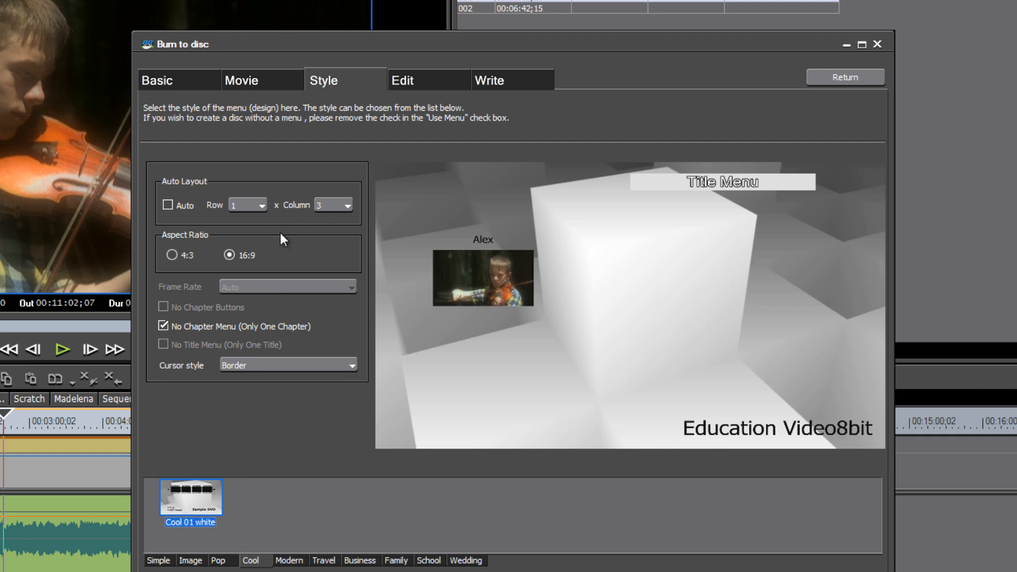
pyautogui.moveTo(298, 334)
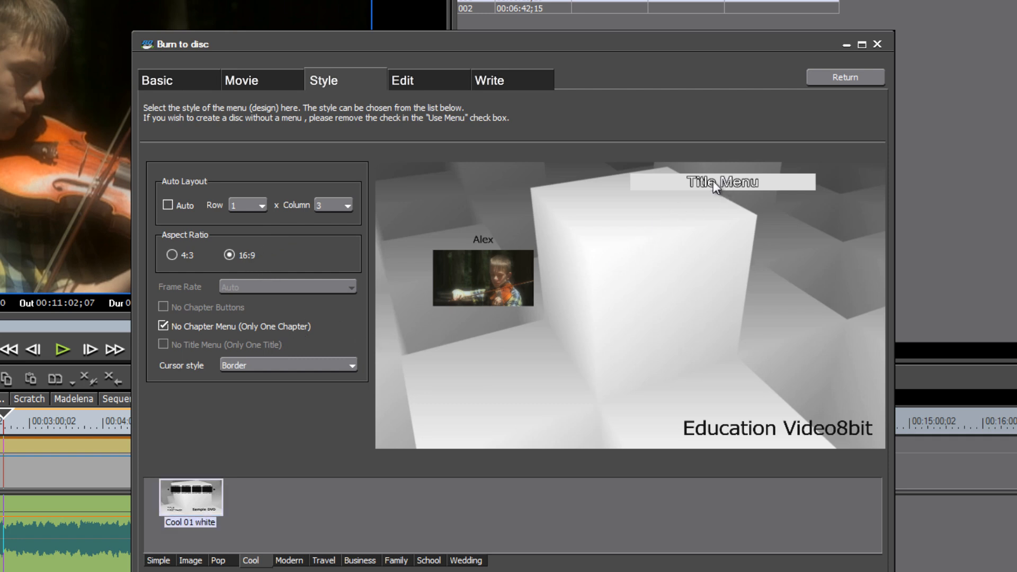
pyautogui.click(403, 79)
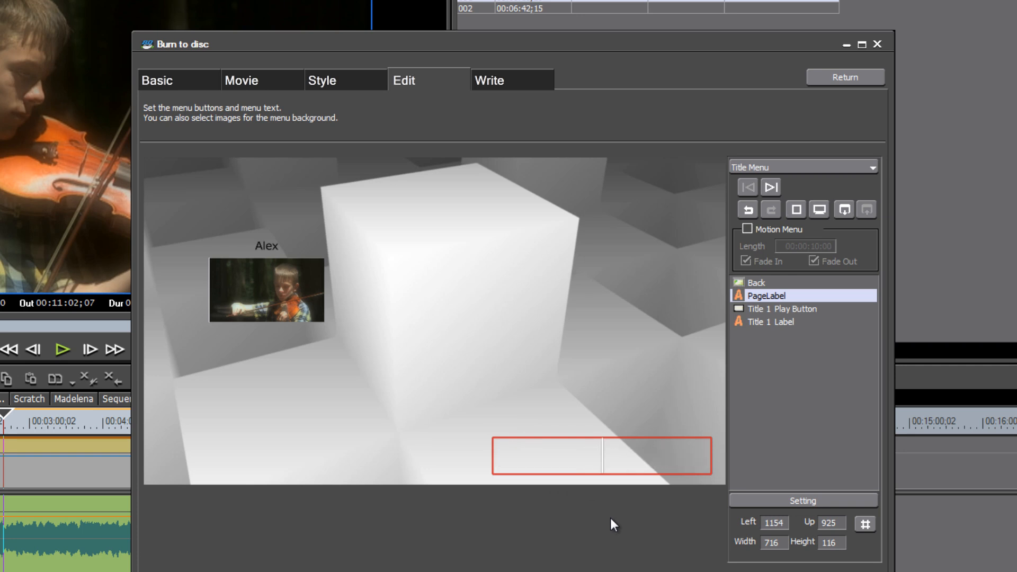
pyautogui.write('Alex Plays')
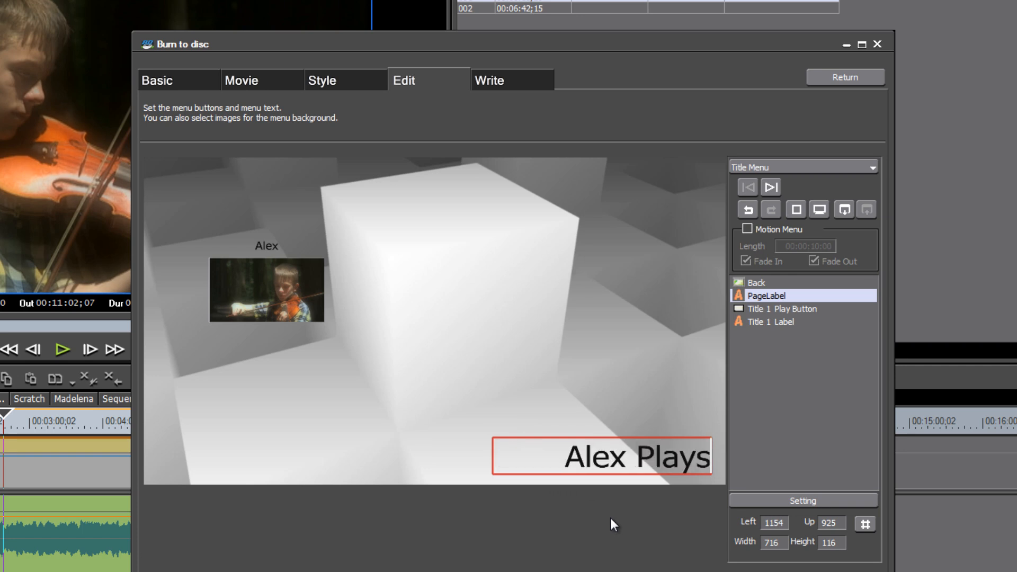
pyautogui.click(266, 244)
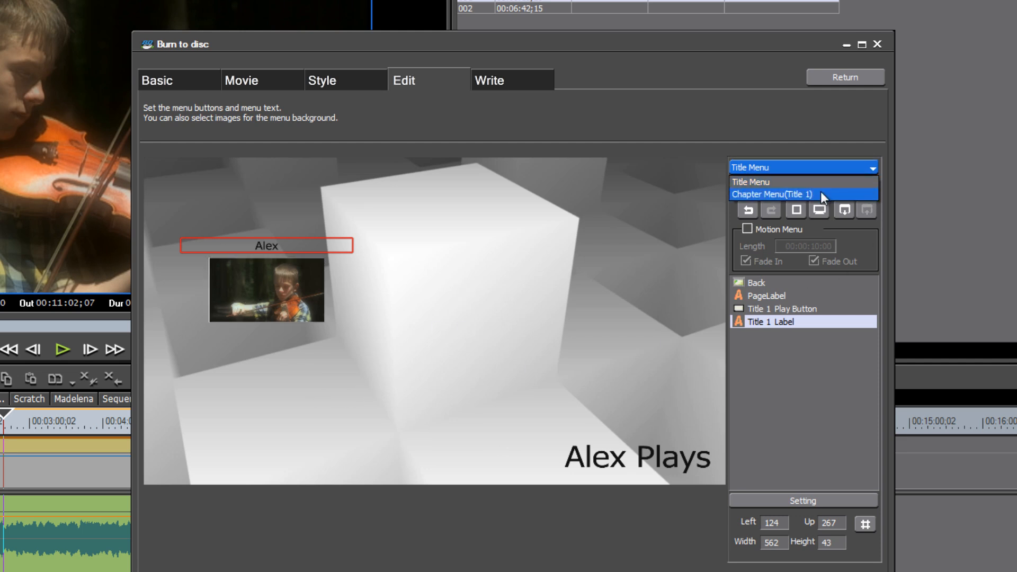
pyautogui.moveTo(790, 177)
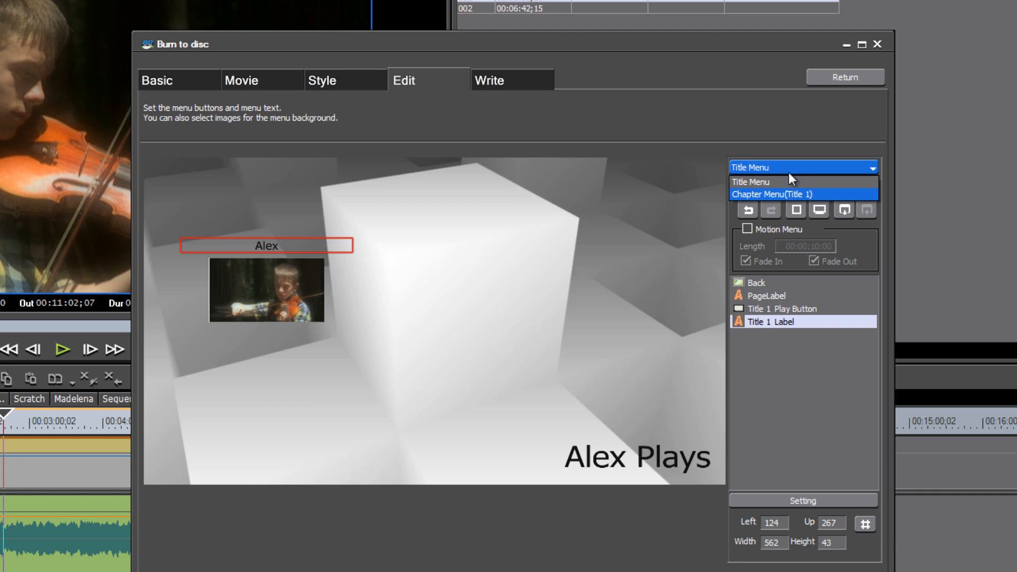
pyautogui.click(750, 181)
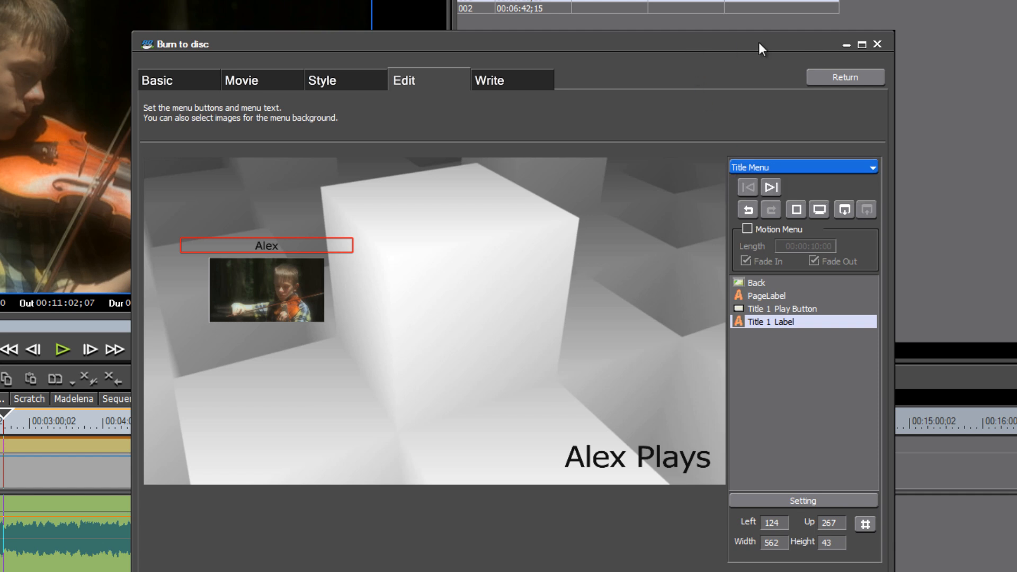
pyautogui.moveTo(387, 228)
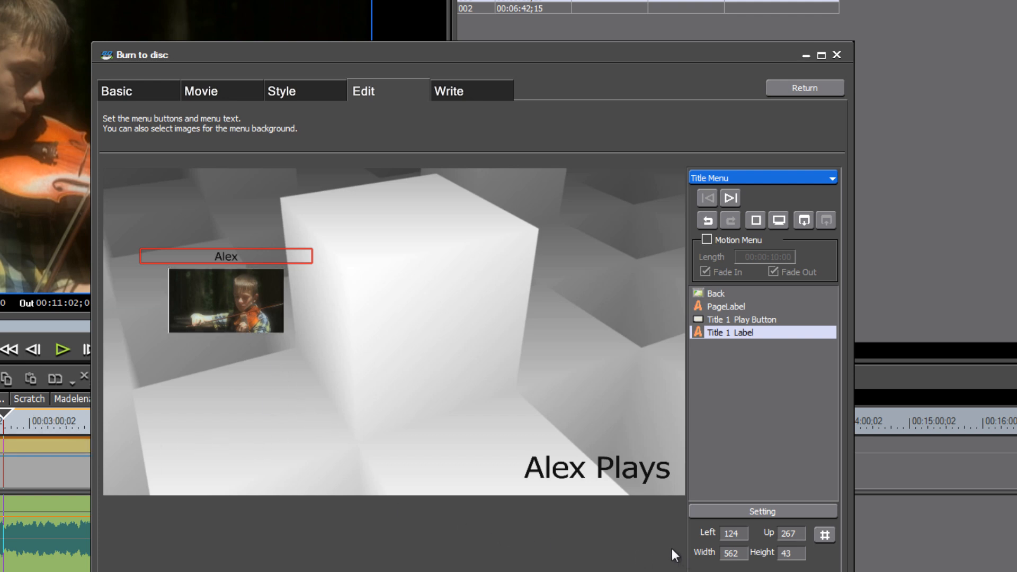
pyautogui.moveTo(369, 319)
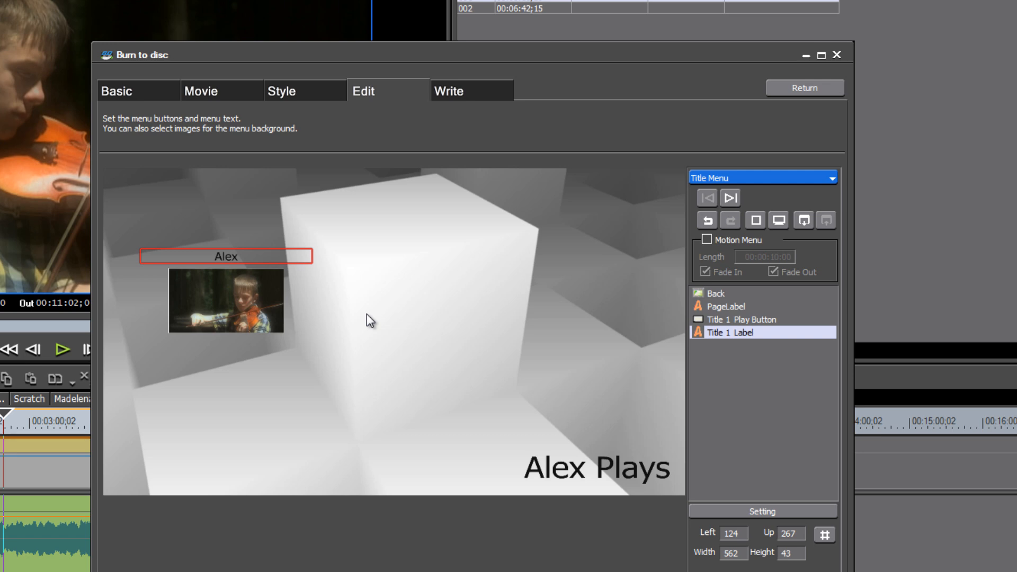
pyautogui.moveTo(423, 345)
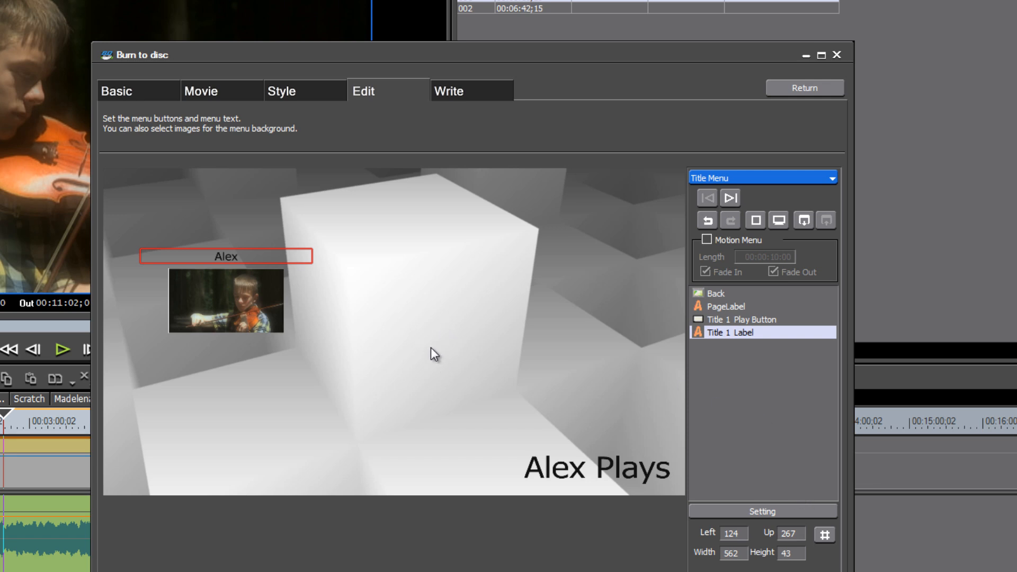
pyautogui.moveTo(418, 346)
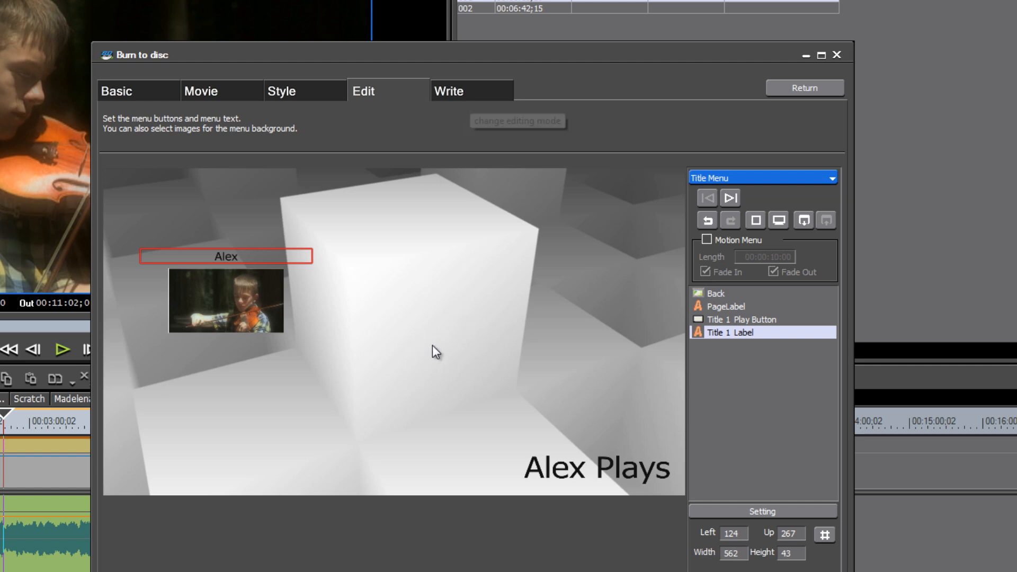
# Step: Set the disc to No Menu on the Basic settings, review the Movie titles, then show the Write settings
pyautogui.click(117, 91)
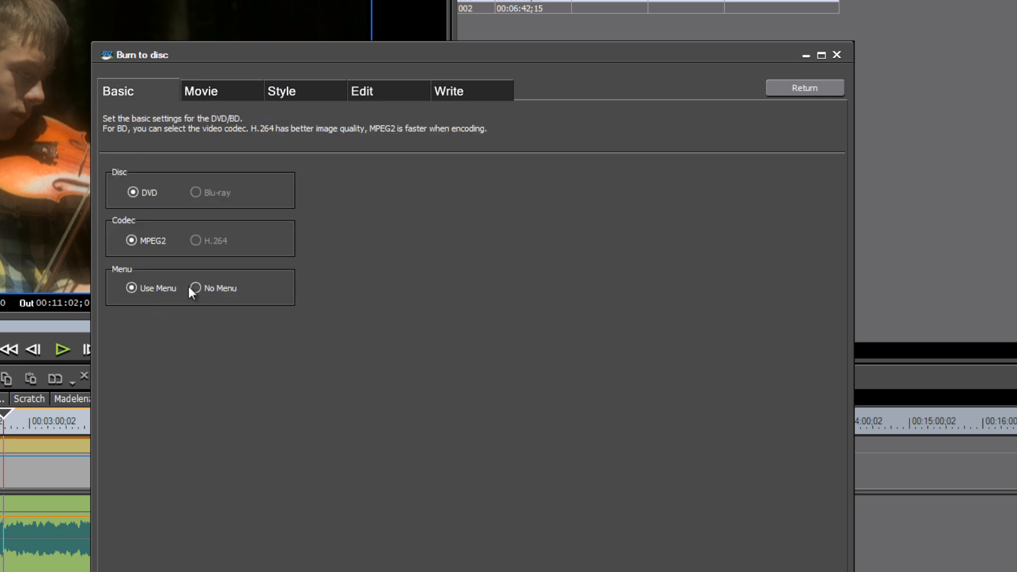
pyautogui.click(195, 288)
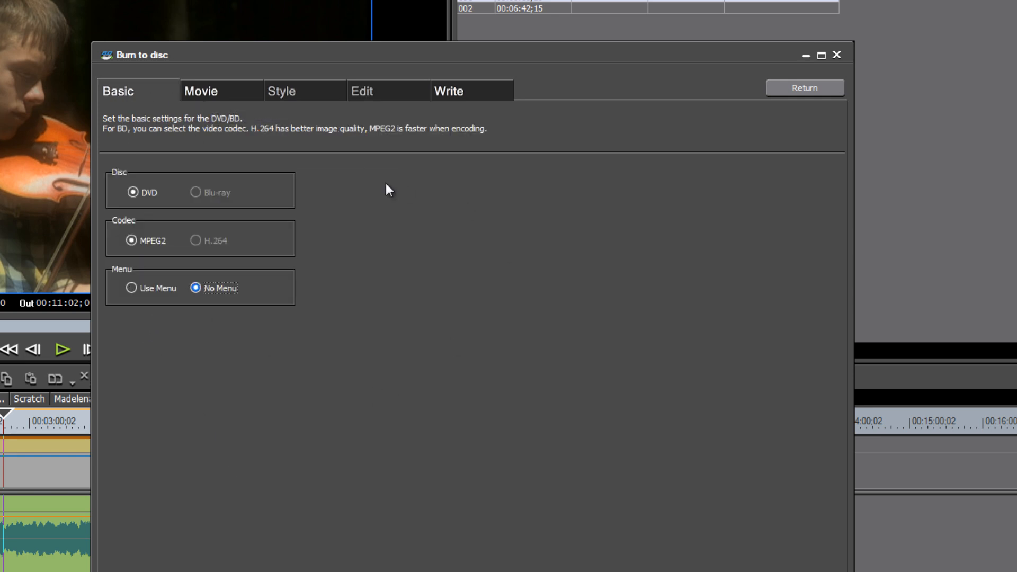
pyautogui.moveTo(224, 96)
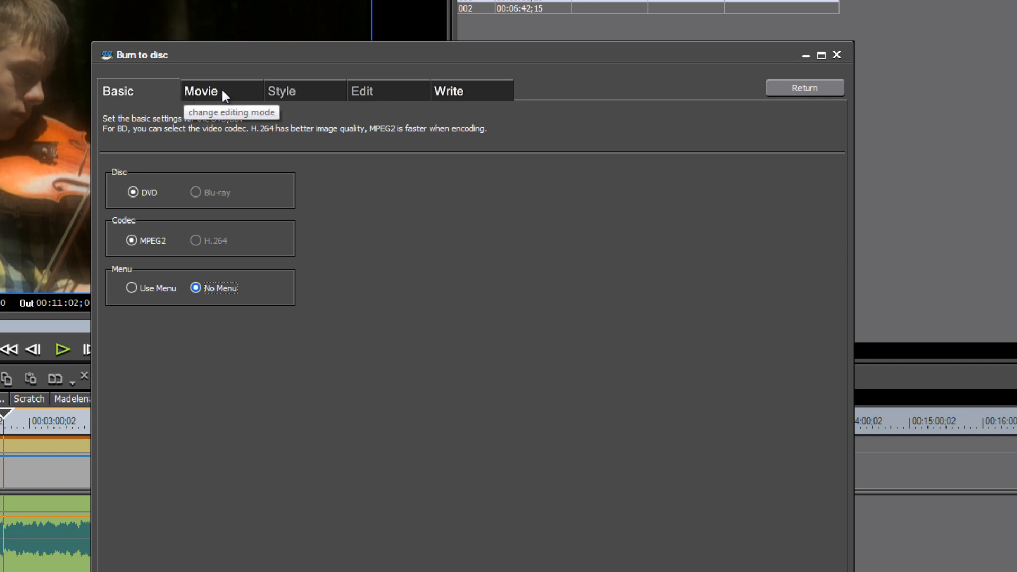
pyautogui.click(202, 91)
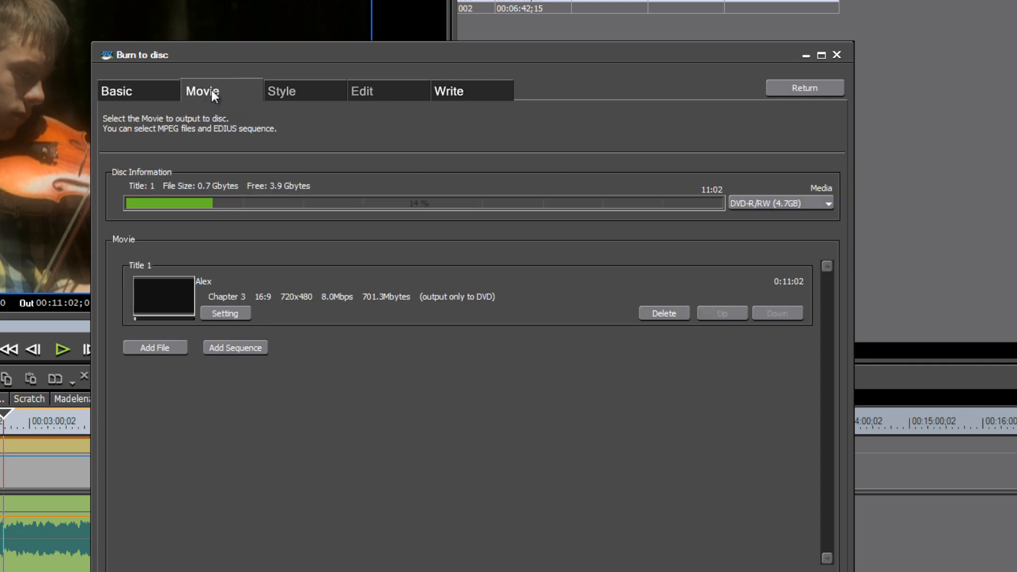
pyautogui.click(449, 91)
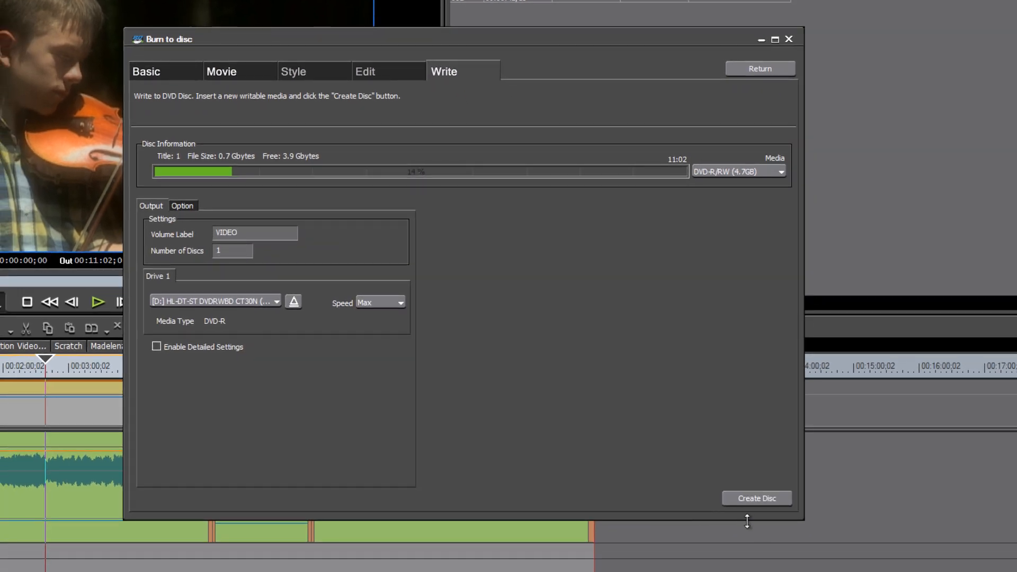
pyautogui.moveTo(756, 498)
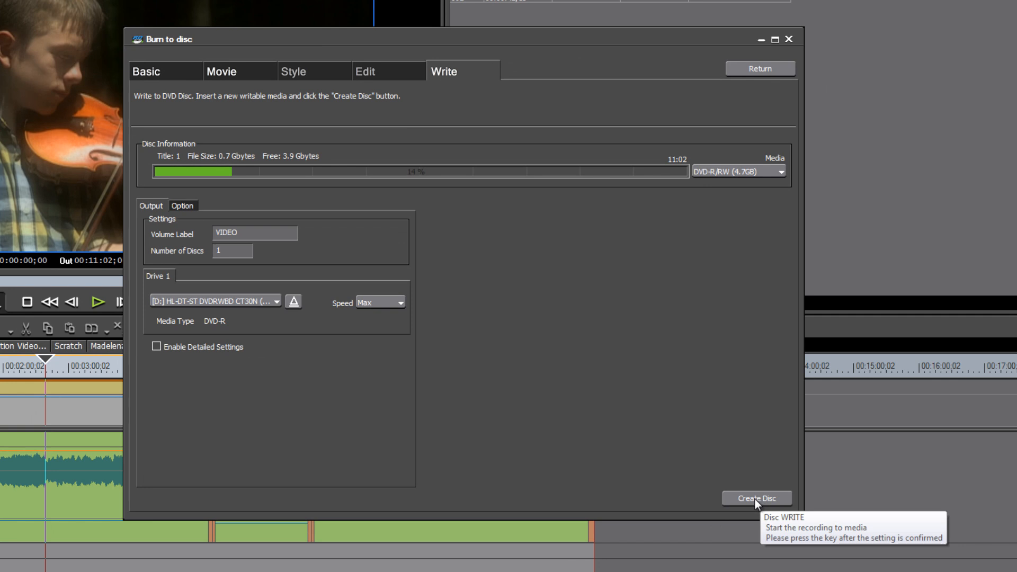
pyautogui.moveTo(755, 504)
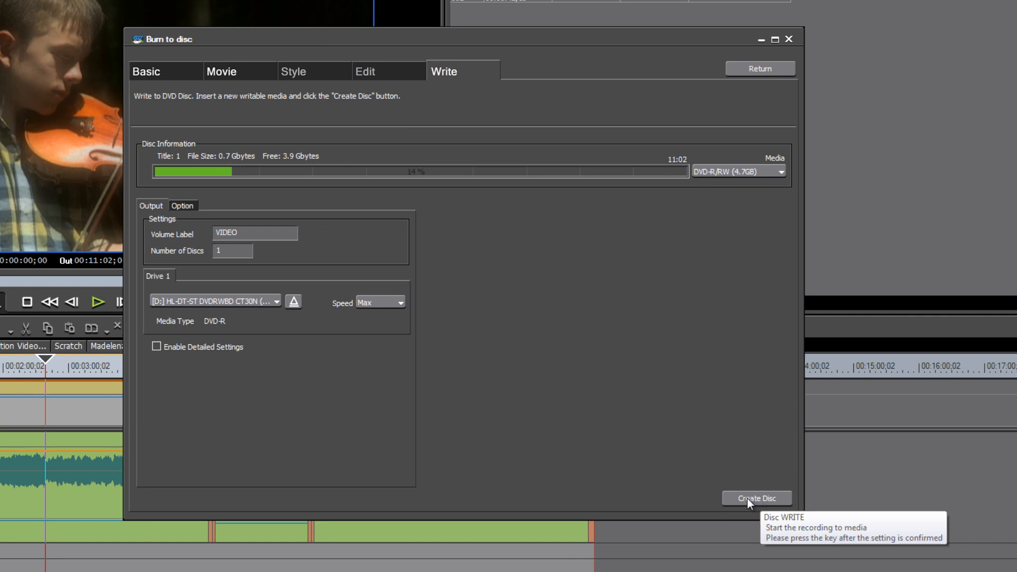
# Step: Create the disc, acknowledge Disc 1 done, and return to EDIUS saving the project
pyautogui.click(756, 498)
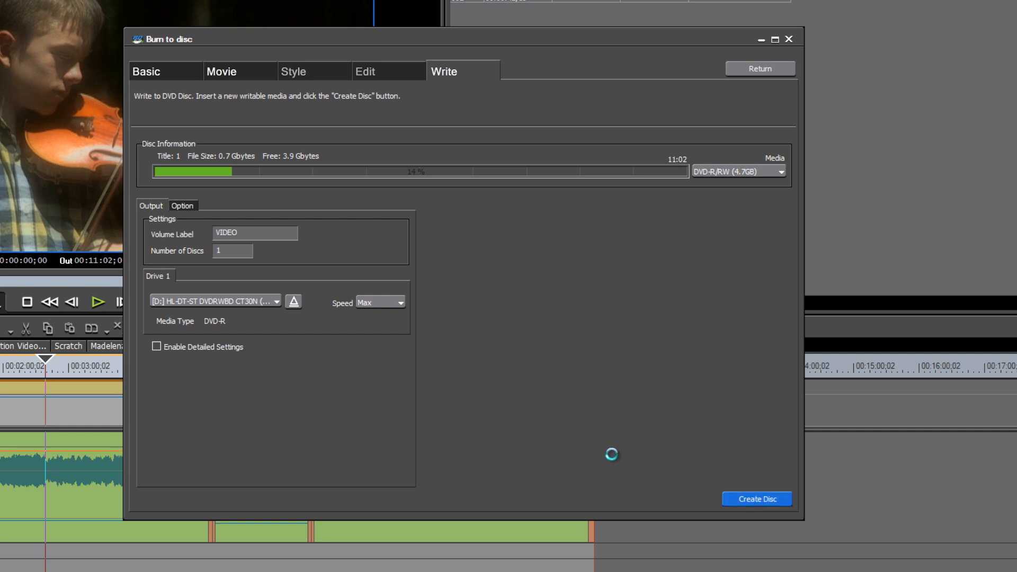
pyautogui.click(756, 499)
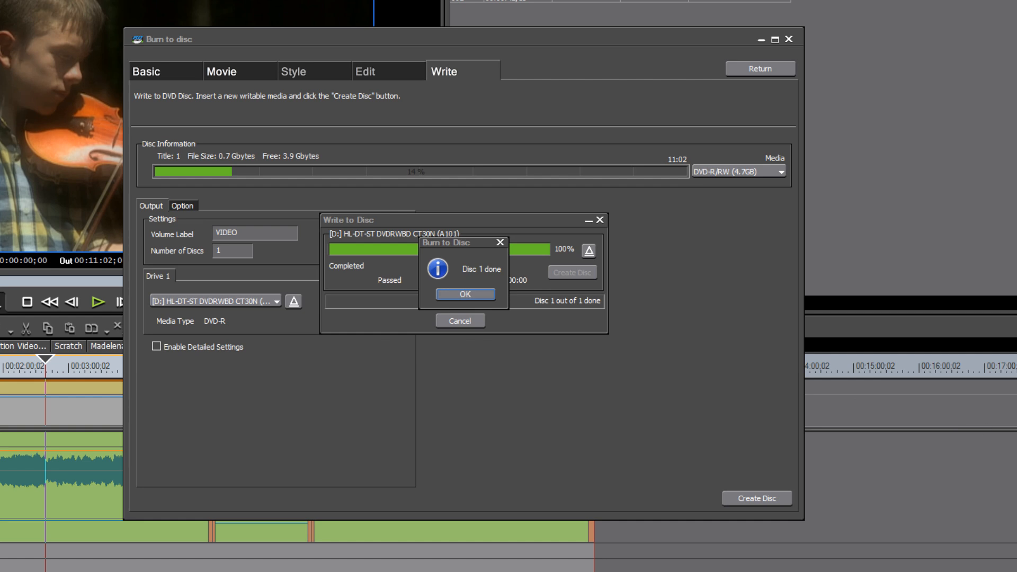
pyautogui.click(464, 293)
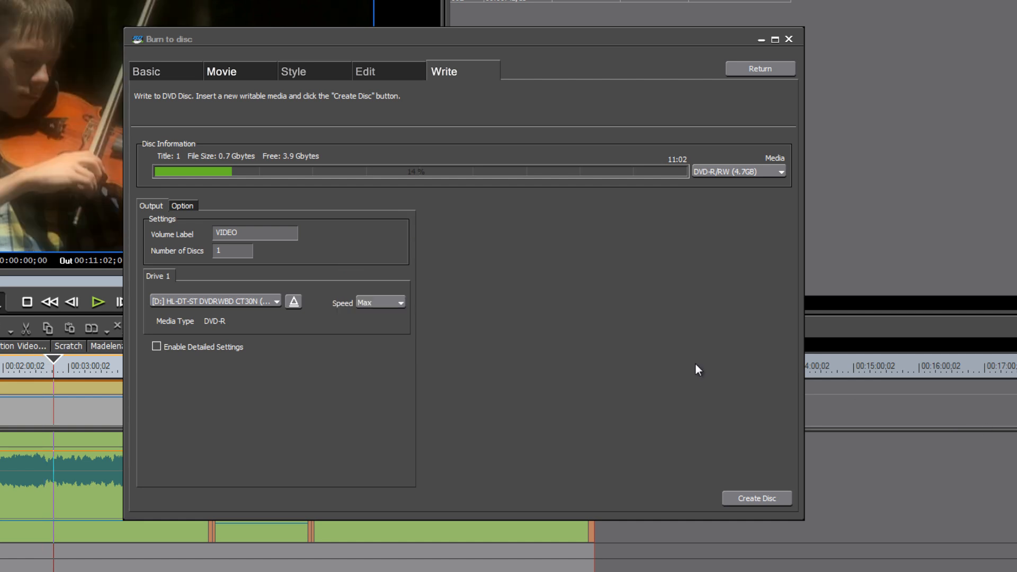
pyautogui.moveTo(718, 190)
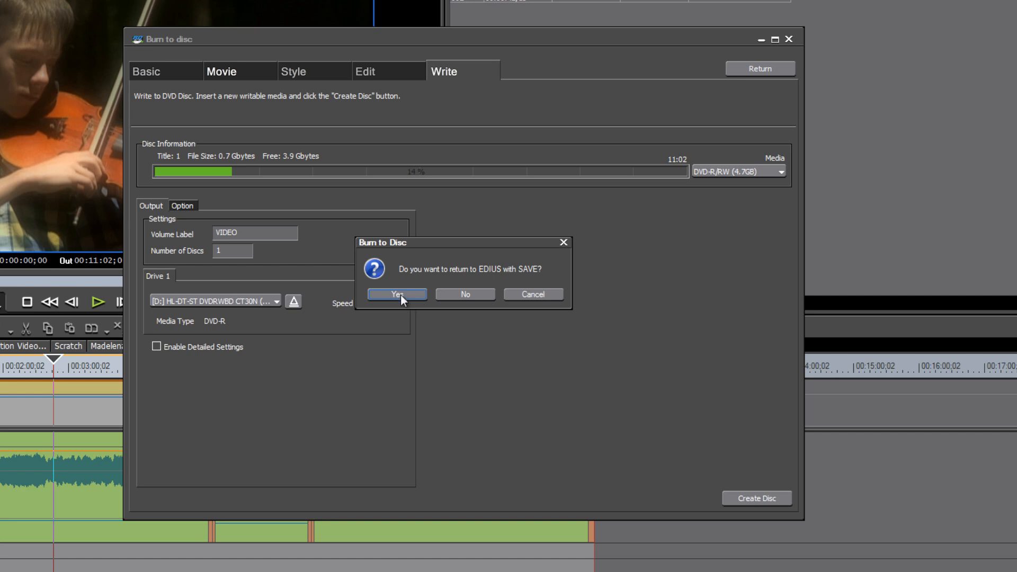
pyautogui.click(397, 295)
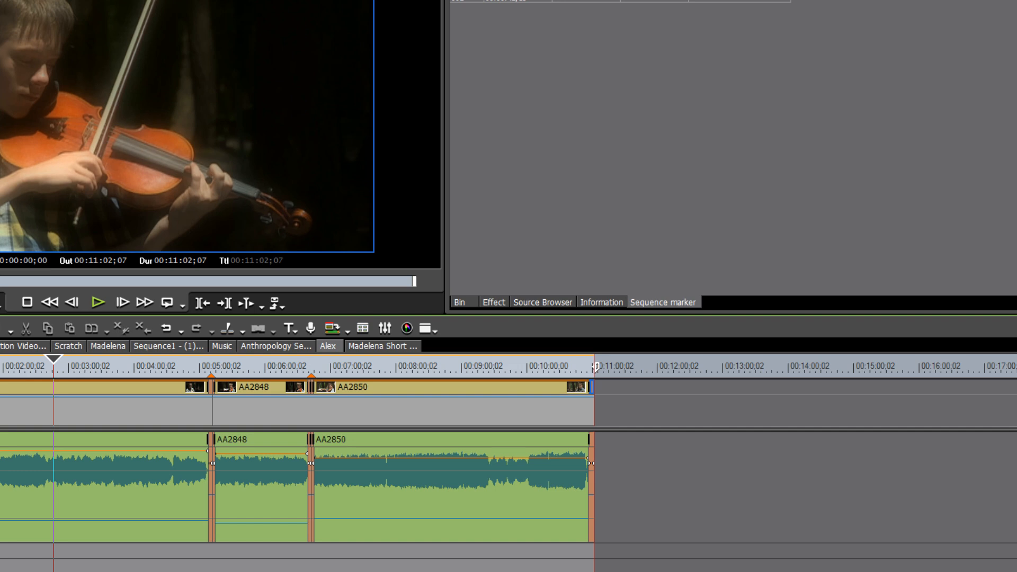
pyautogui.moveTo(476, 462)
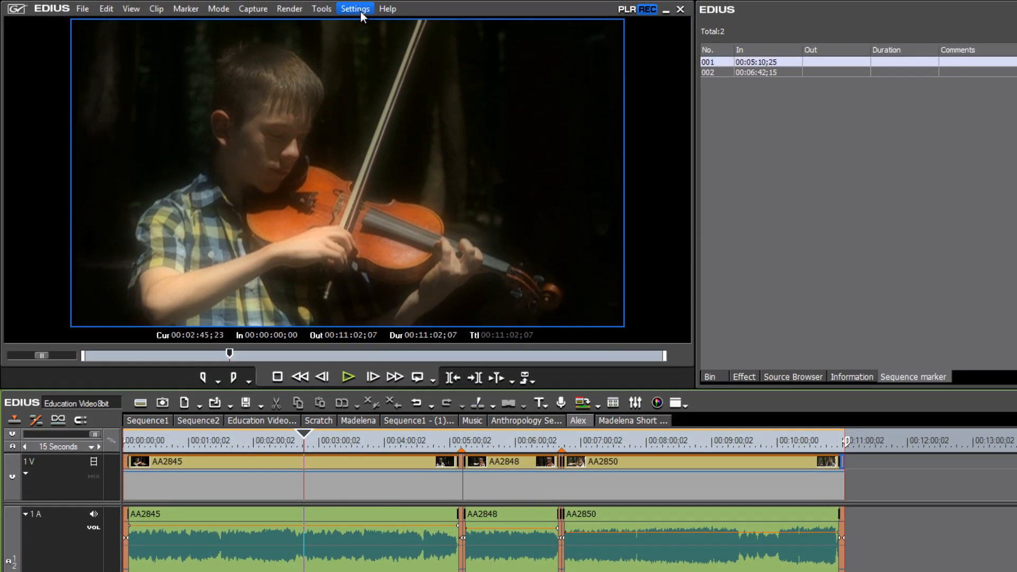
# Step: Change the current project setting to the HD 1920 x 1080 59.94i preset with Area Average resampling
pyautogui.click(355, 8)
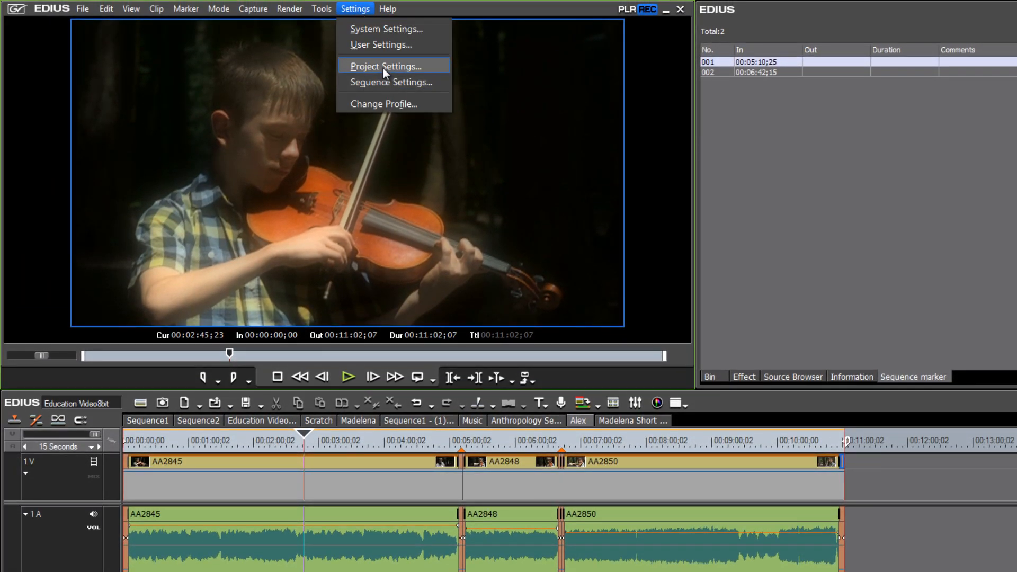
pyautogui.click(384, 65)
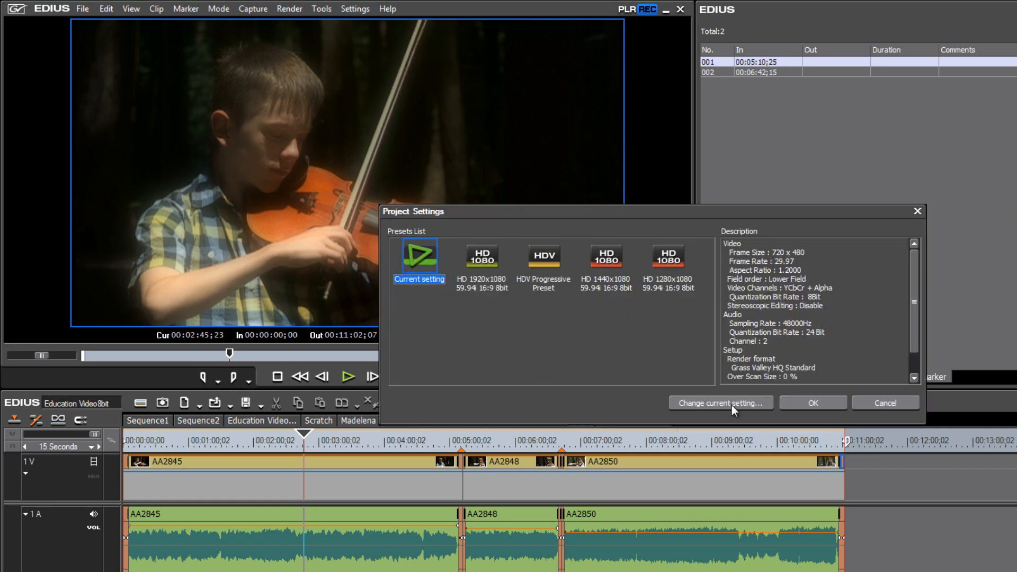
pyautogui.click(720, 403)
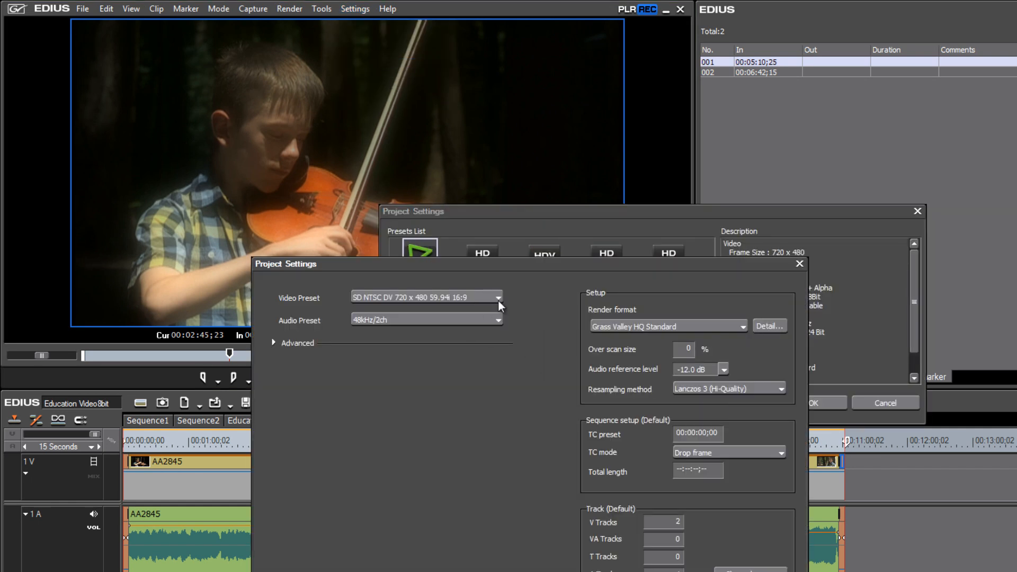
pyautogui.click(496, 297)
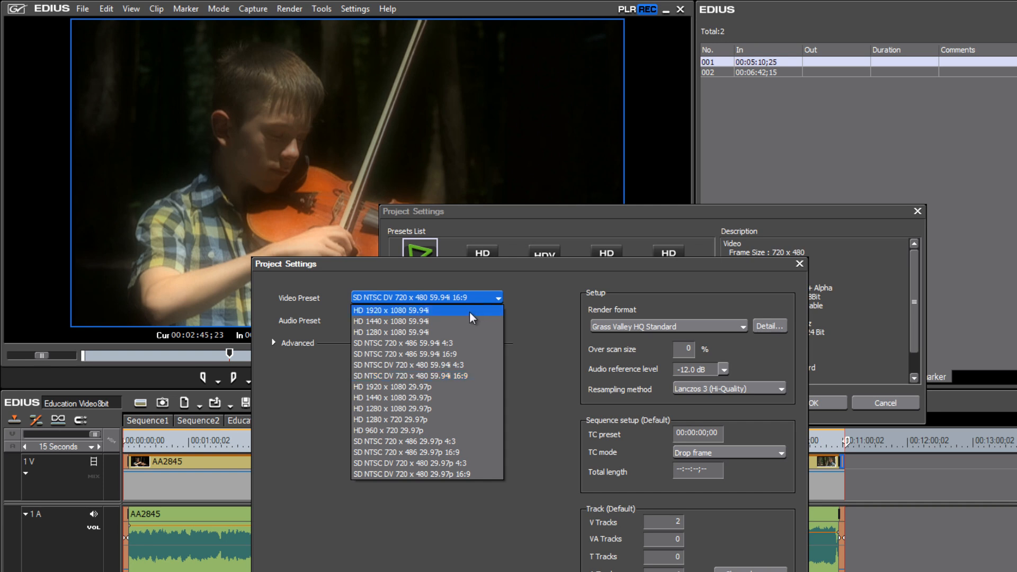
pyautogui.click(392, 311)
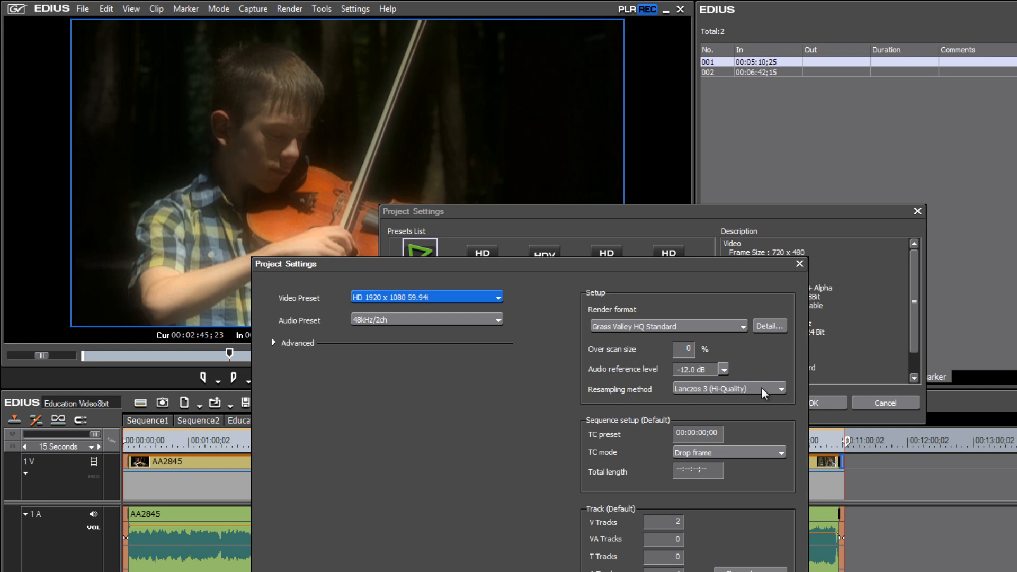
pyautogui.click(781, 388)
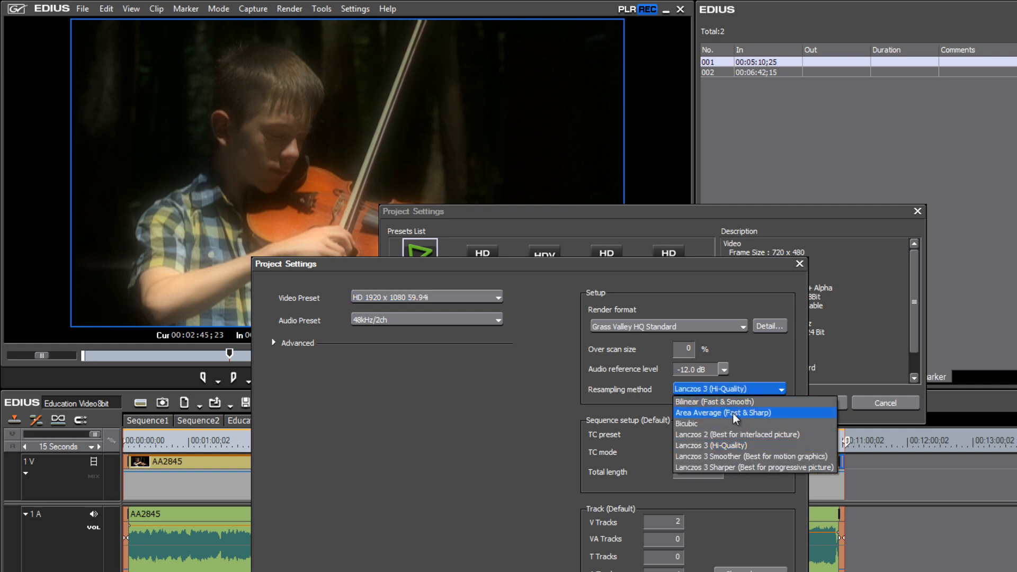
pyautogui.click(712, 412)
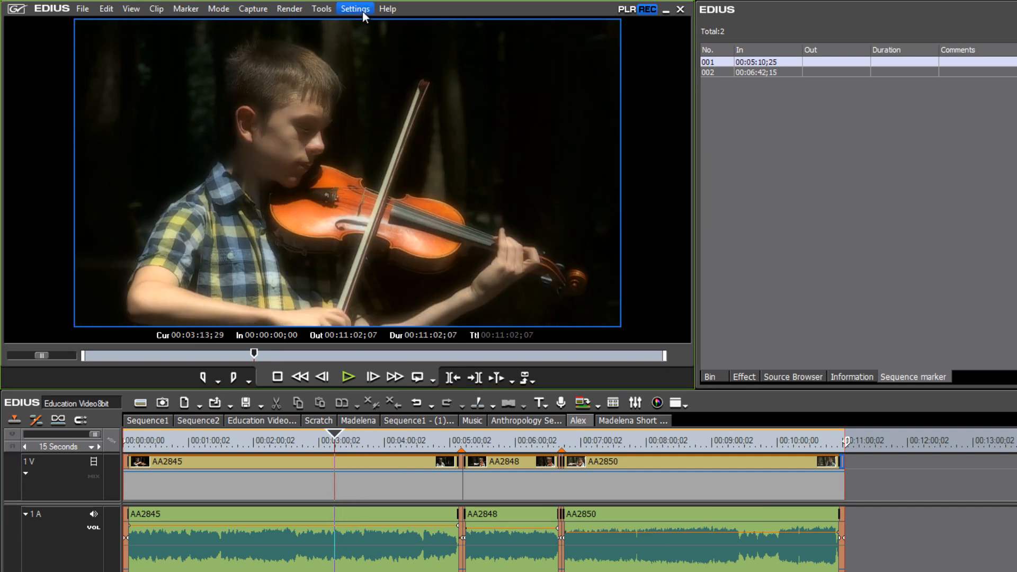
pyautogui.moveTo(379, 71)
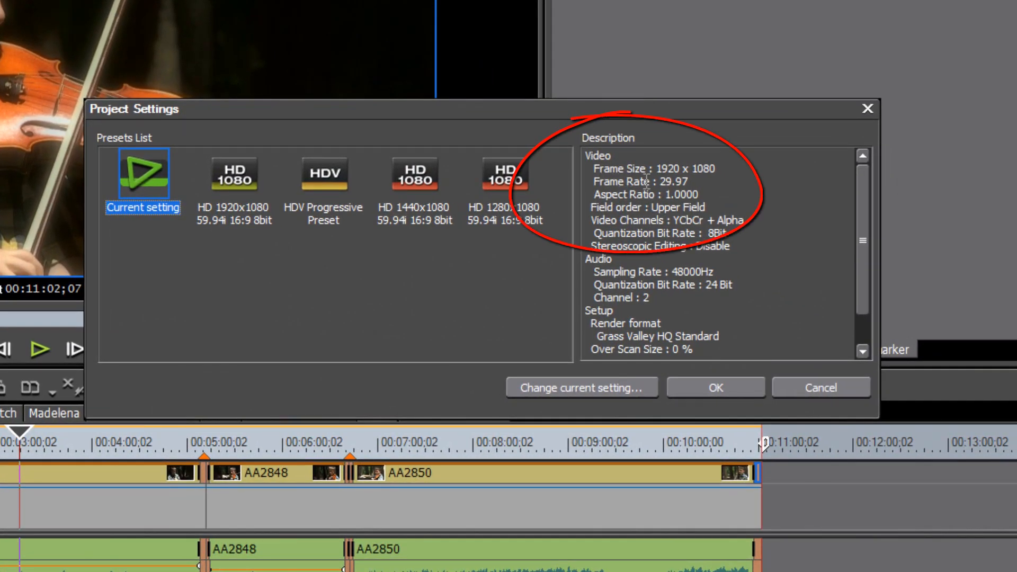
pyautogui.moveTo(735, 183)
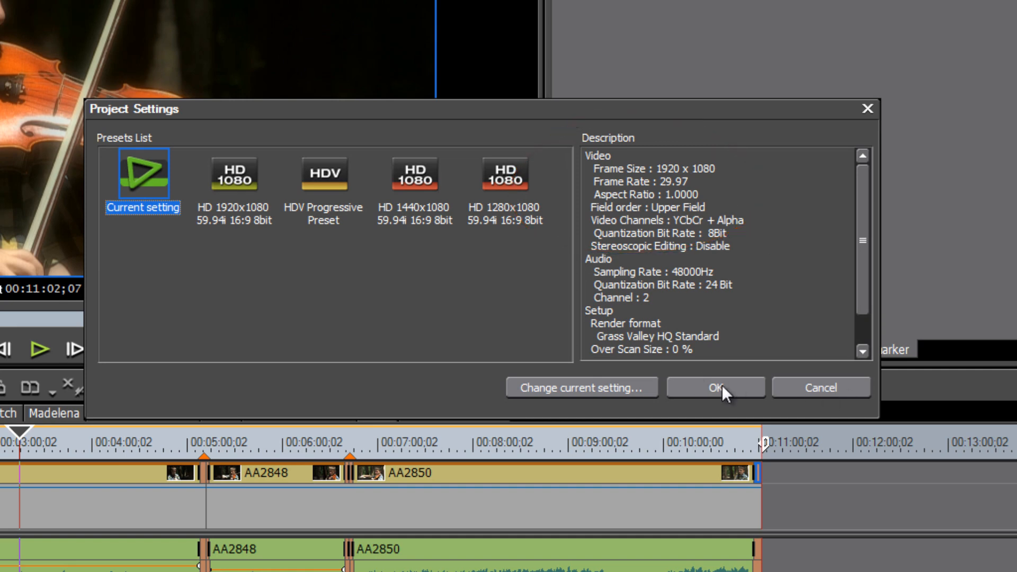
pyautogui.click(714, 388)
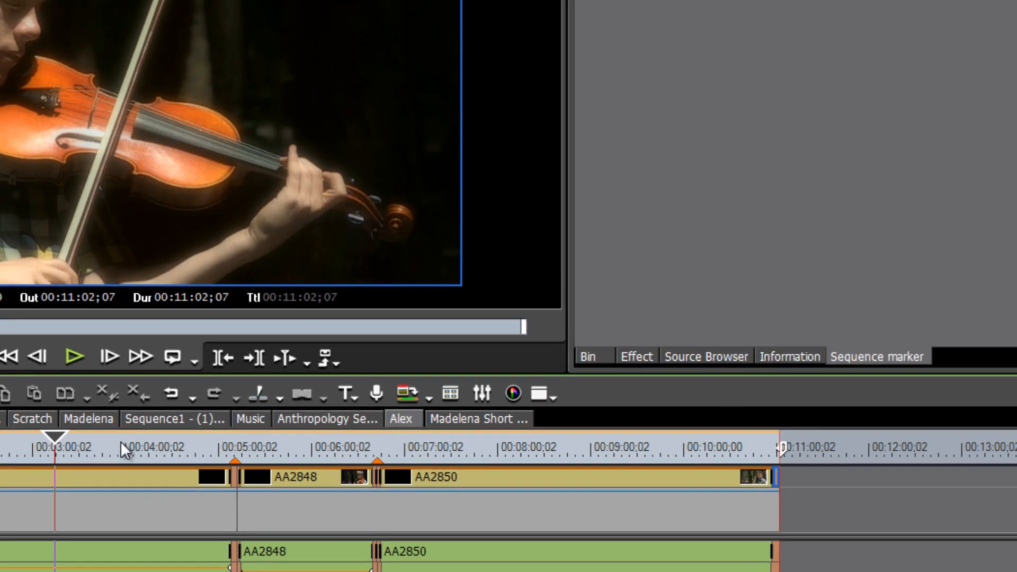